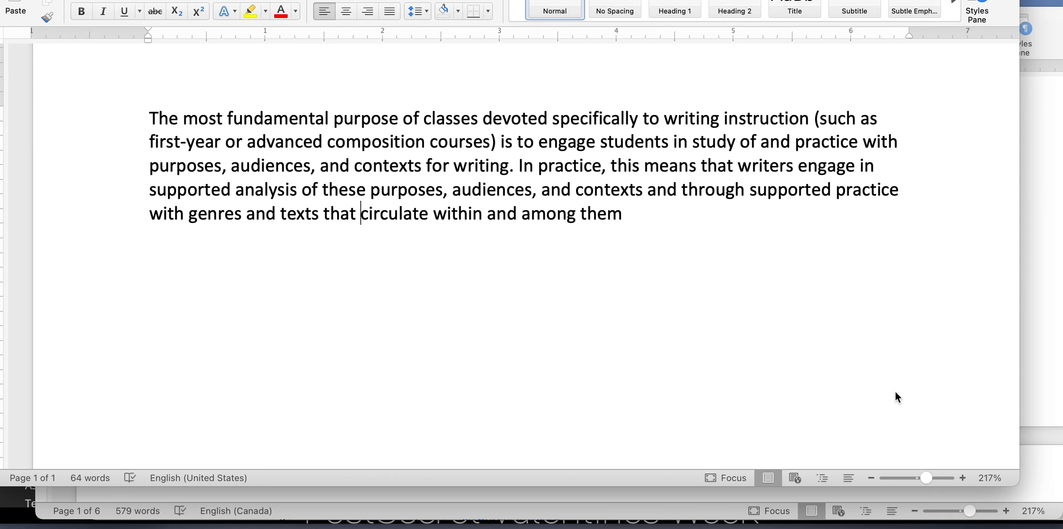
- End the sentence after 'among them' with a period
{"action": "type", "text": "."}
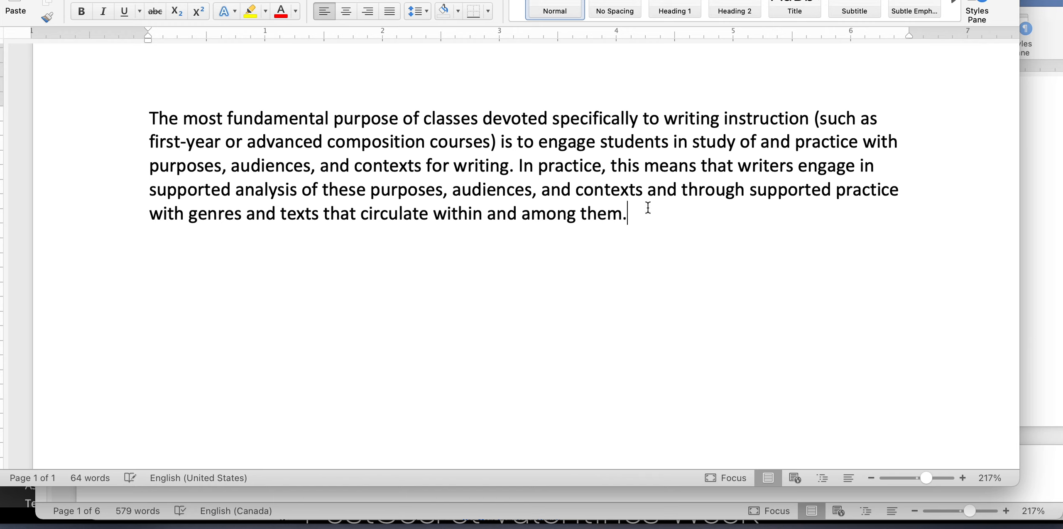
{"action": "mouse_move", "coordinate": [960, 75]}
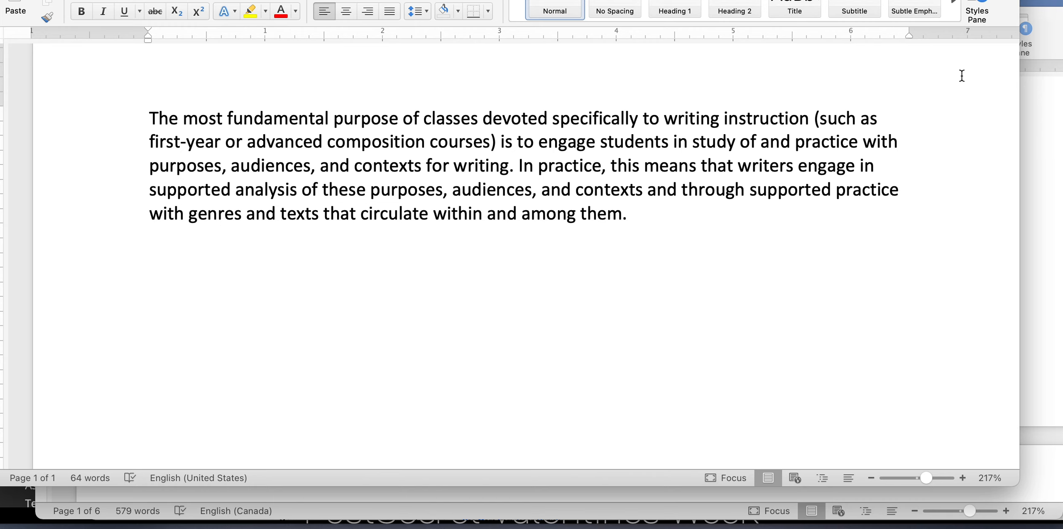
{"action": "left_click", "coordinate": [627, 213]}
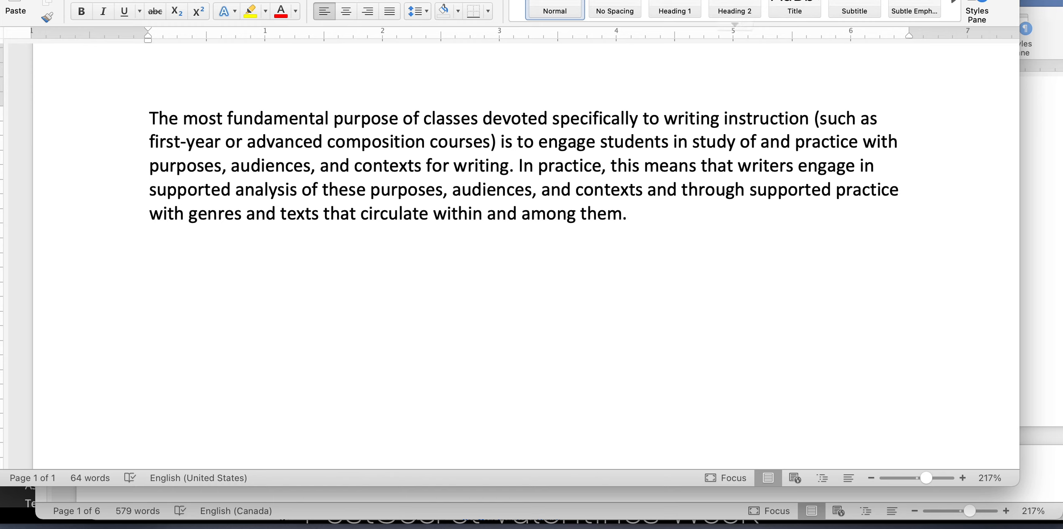
{"action": "left_click_drag", "start_coordinate": [148, 118], "coordinate": [421, 165]}
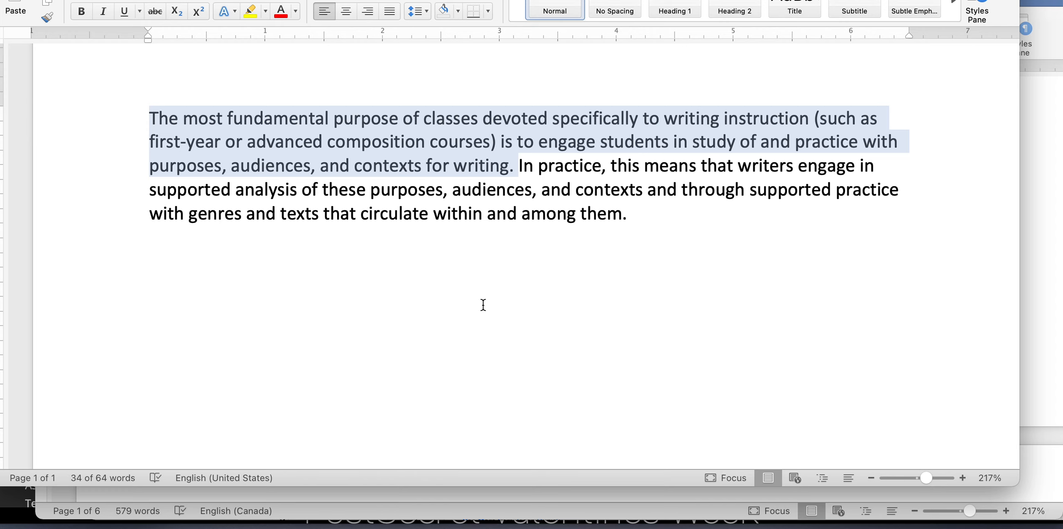
{"action": "left_click", "coordinate": [514, 165]}
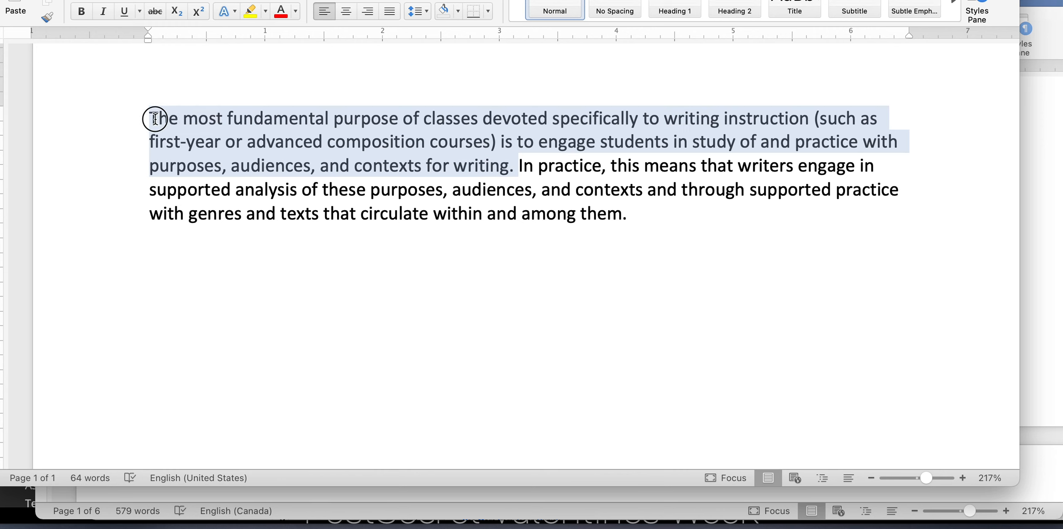
{"action": "left_click_drag", "start_coordinate": [149, 118], "coordinate": [572, 189]}
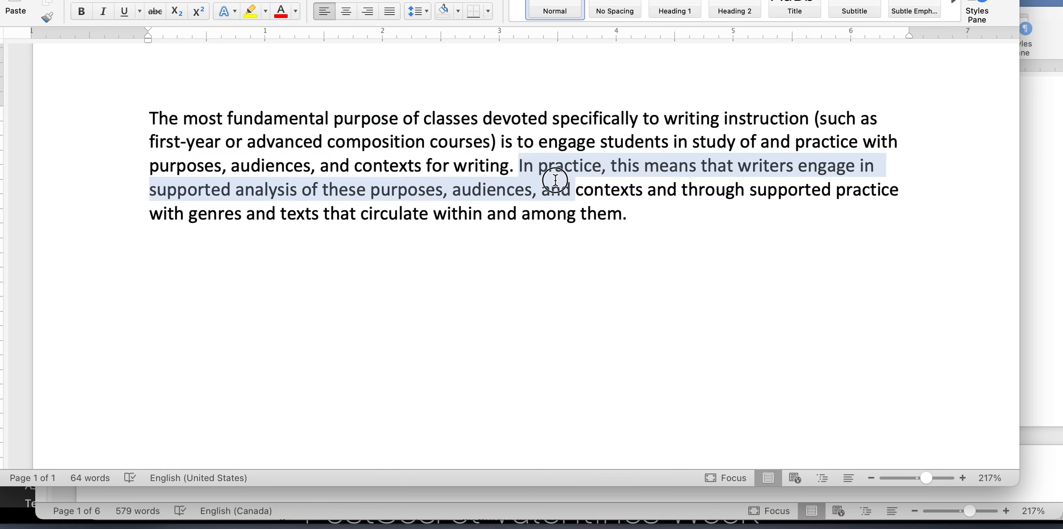
{"action": "left_click_drag", "start_coordinate": [552, 180], "coordinate": [627, 214]}
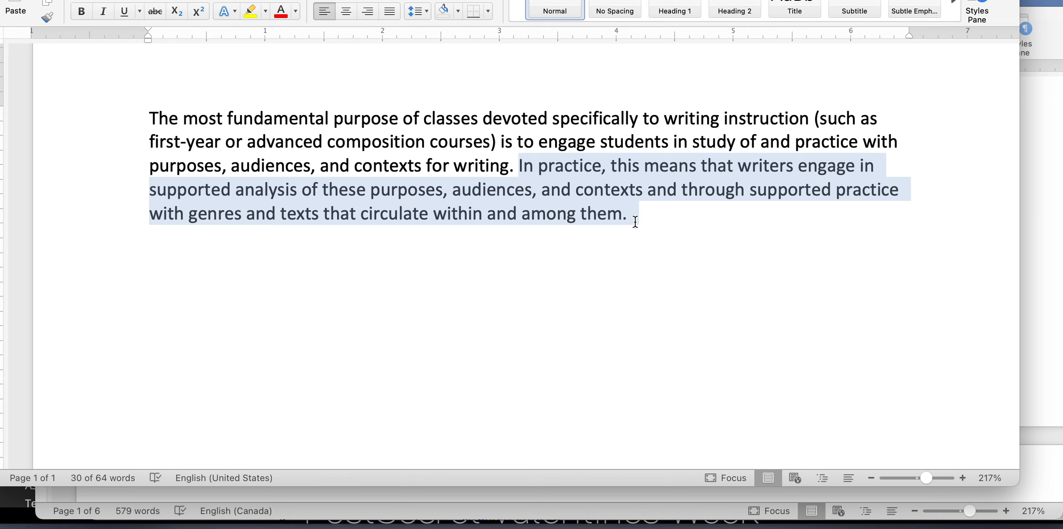
{"action": "left_click", "coordinate": [623, 213]}
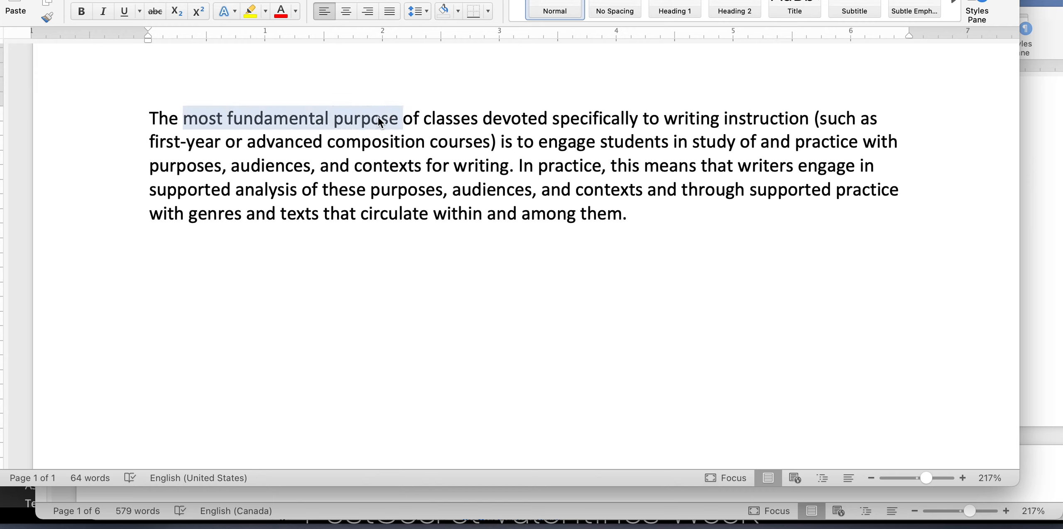
{"action": "left_click", "coordinate": [225, 118]}
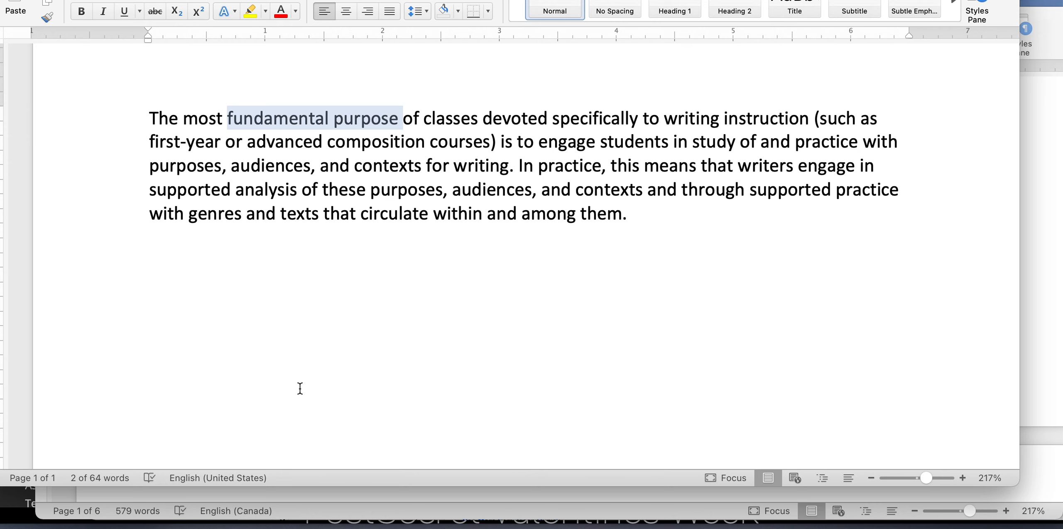
{"action": "left_click", "coordinate": [870, 478]}
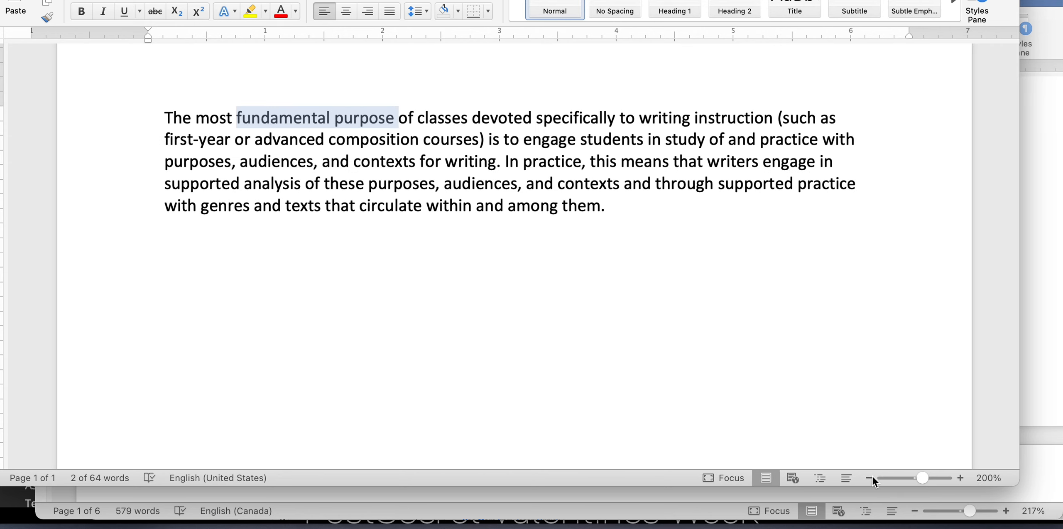
- Add a Review comment reading 'Main reason for the classes' to 'fundamental purpose'
{"action": "left_click", "coordinate": [868, 478]}
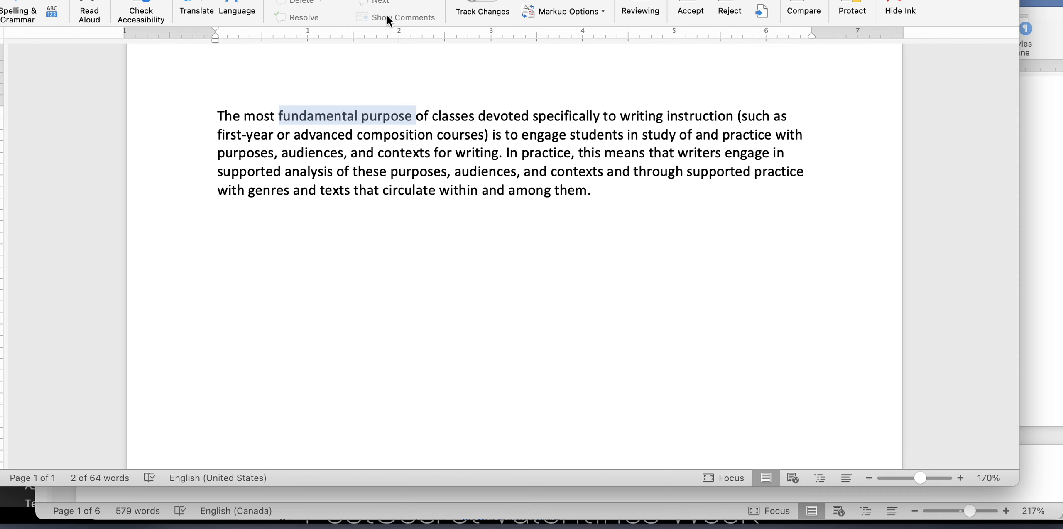
{"action": "left_click", "coordinate": [376, 2]}
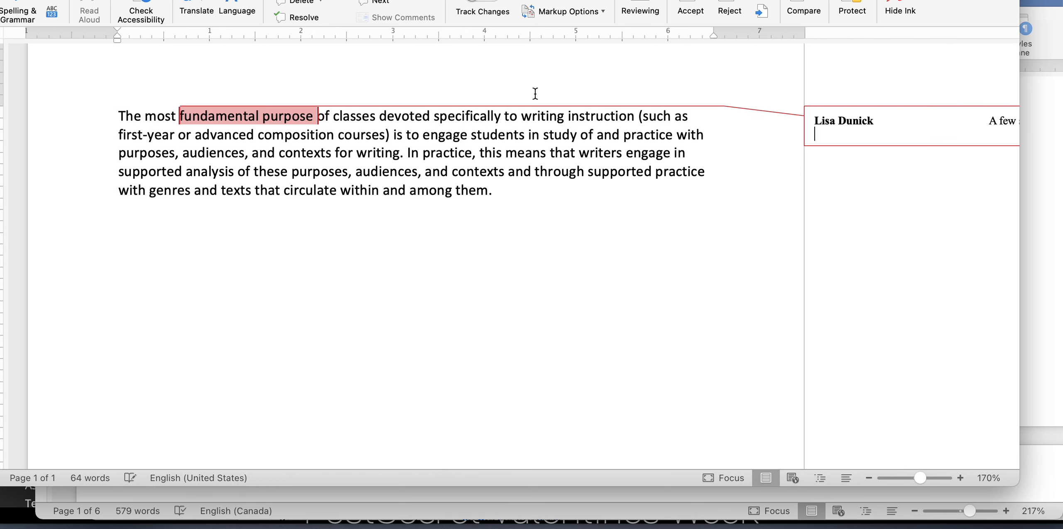
{"action": "type", "text": "Main reas"}
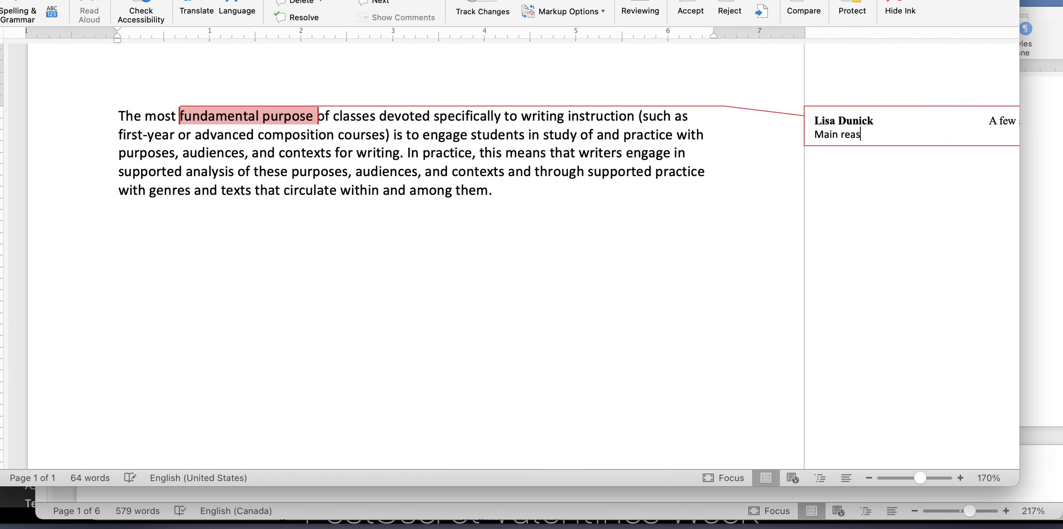
{"action": "type", "text": "on for the class"}
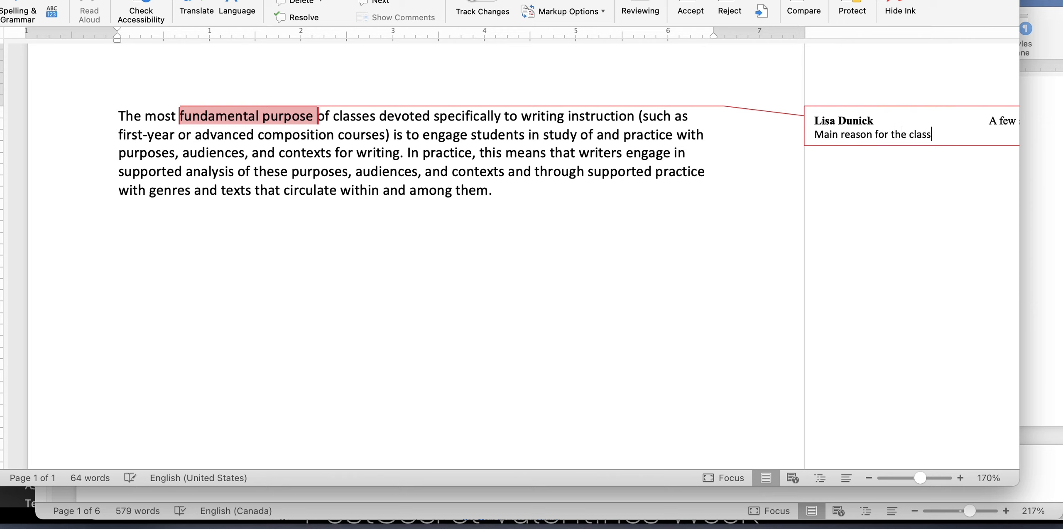
{"action": "type", "text": "es"}
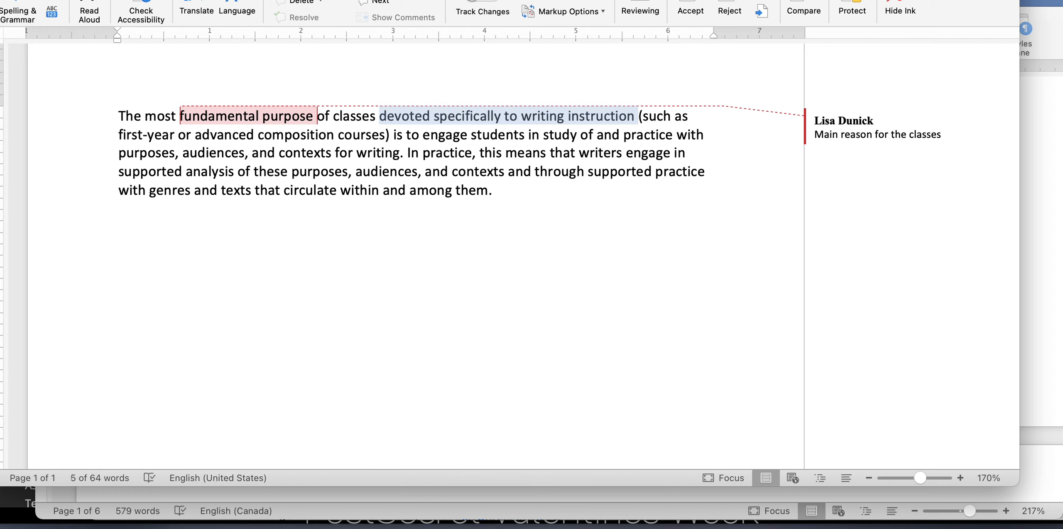
- Write 'FYC Courses, Writing Classes in Colleges' in the comment on 'devoted specifically to writing instruction'
{"action": "type", "text": "FC"}
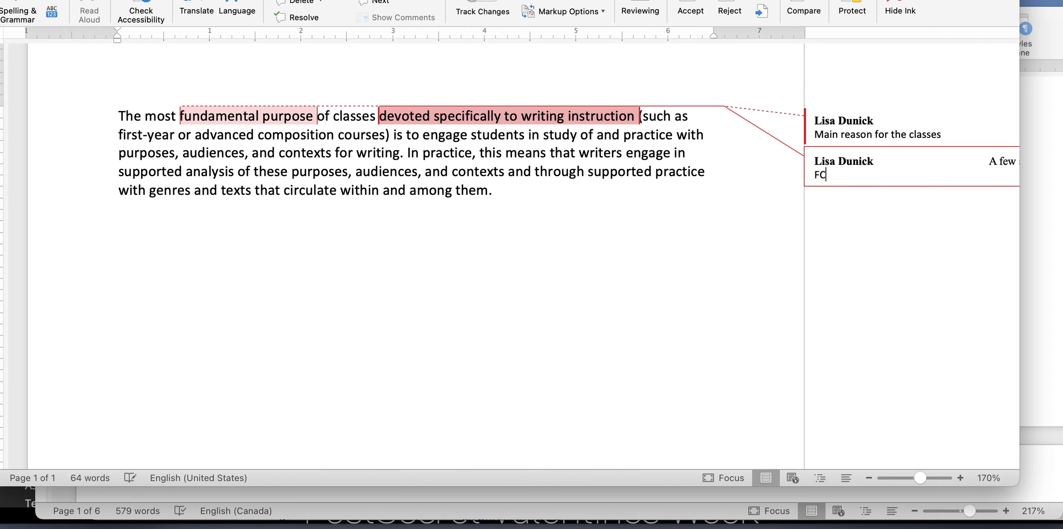
{"action": "type", "text": "YC Course"}
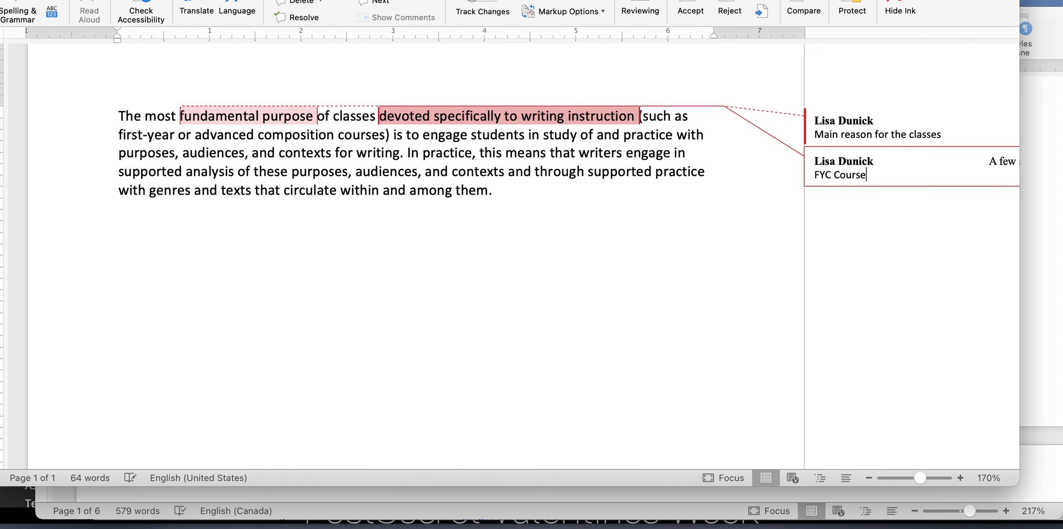
{"action": "type", "text": "s,"}
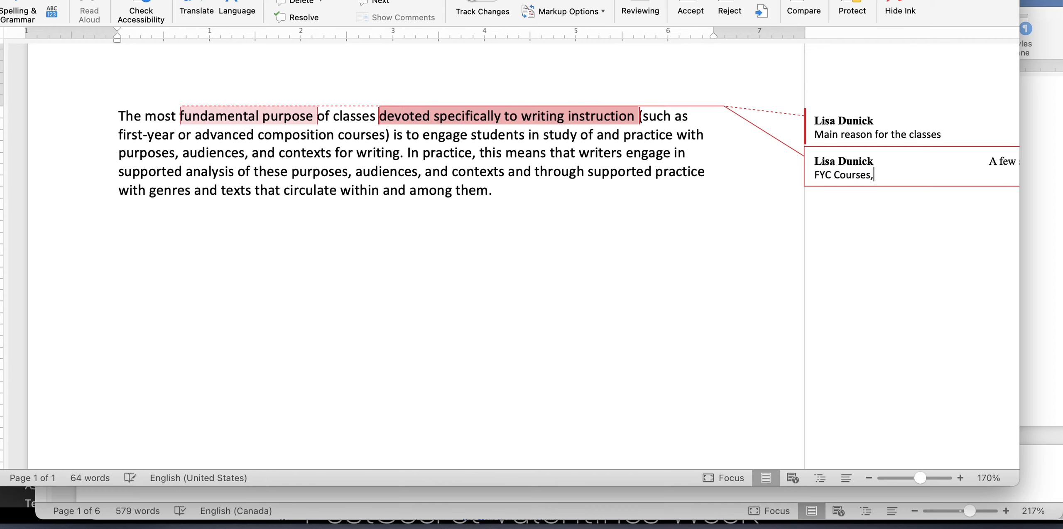
{"action": "type", "text": "Writing Classes in Colleges"}
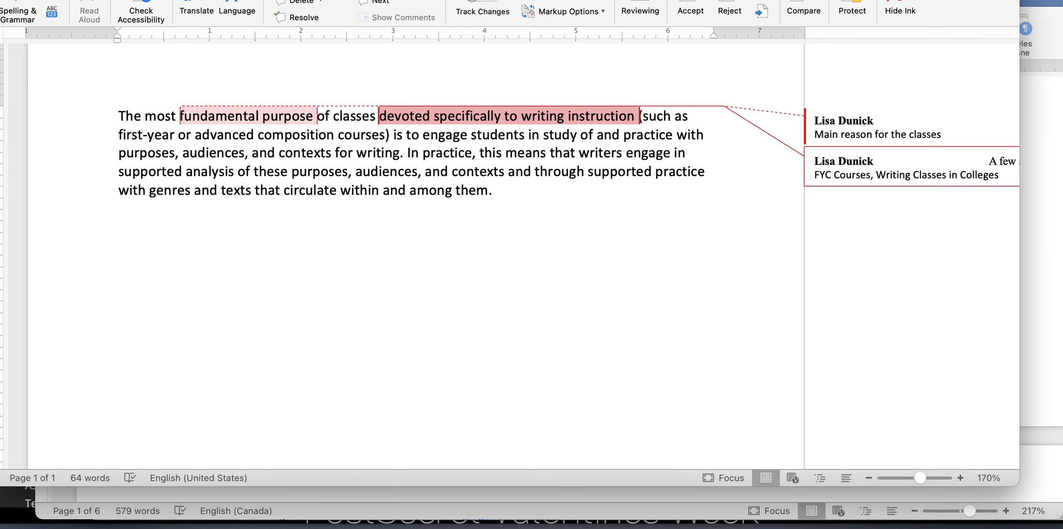
{"action": "left_click", "coordinate": [602, 128]}
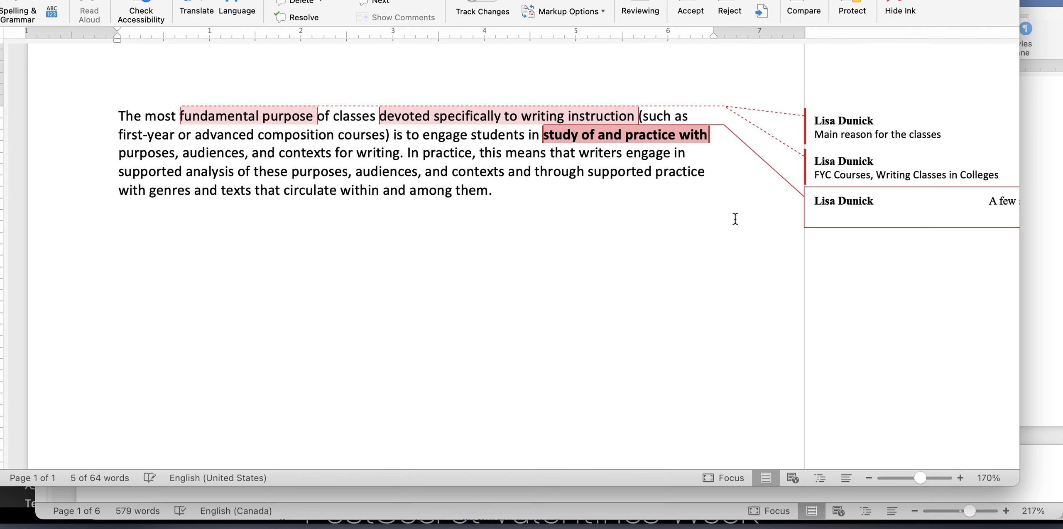
- Write 'Topic--study' and 'How to do it--practice' in the comment on 'study of and practice with'
{"action": "left_click", "coordinate": [909, 215]}
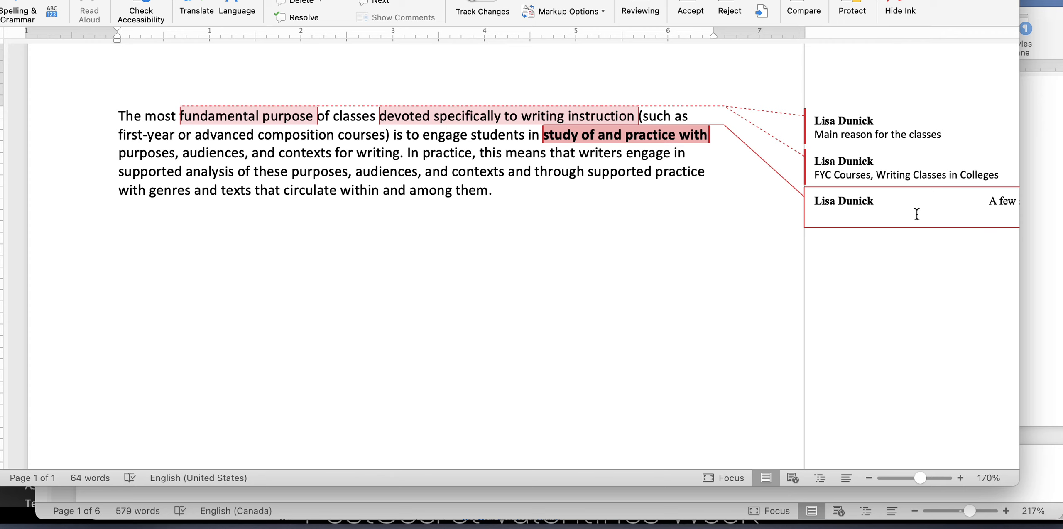
{"action": "type", "text": "Topic-"}
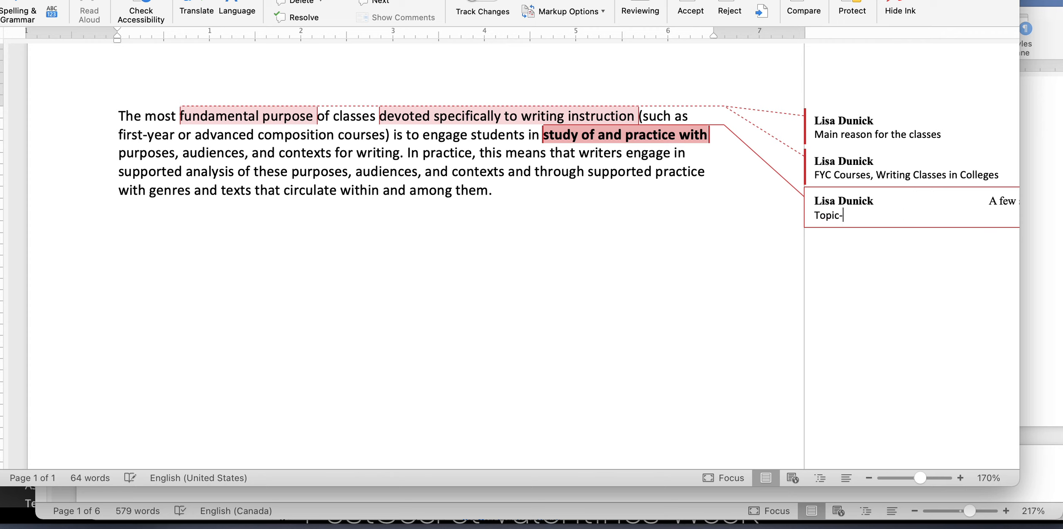
{"action": "type", "text": "-stu"}
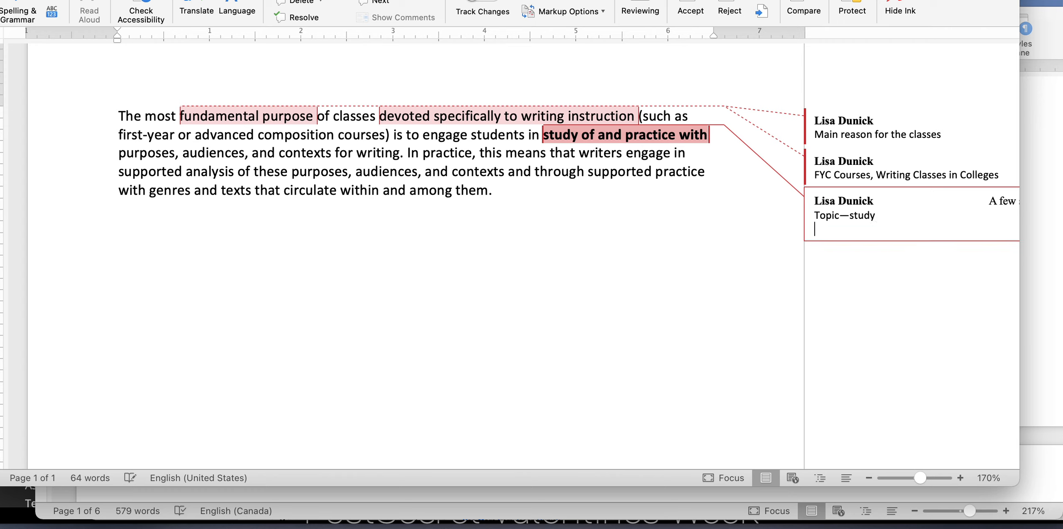
{"action": "type", "text": "how"}
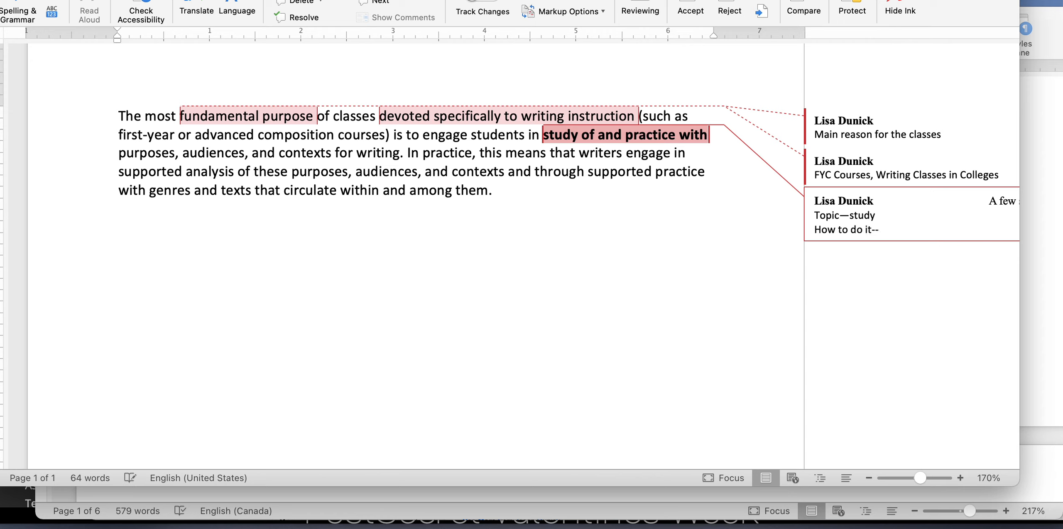
{"action": "type", "text": "practice"}
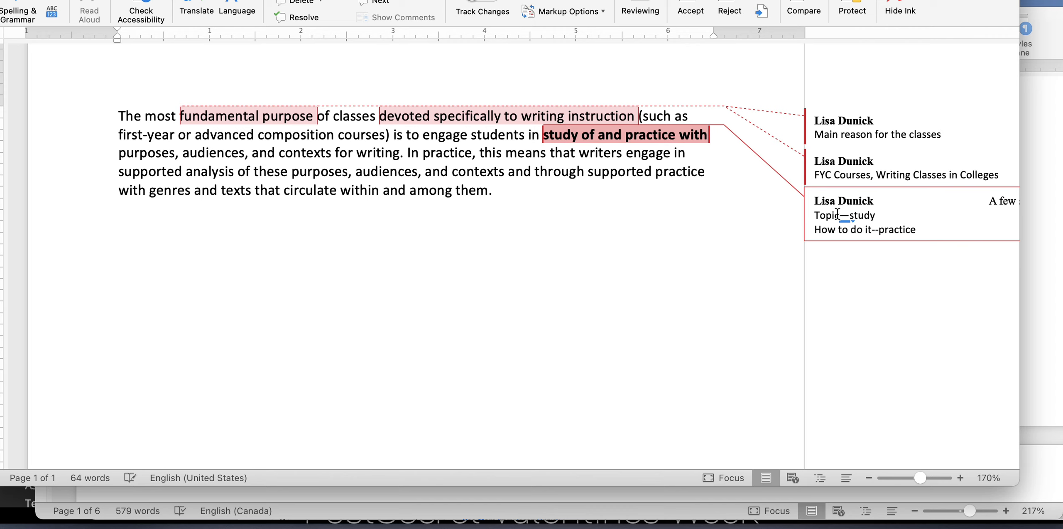
- Revise the comment's first part to read 'Topic/knowledge—study'
{"action": "type", "text": "/knowled"}
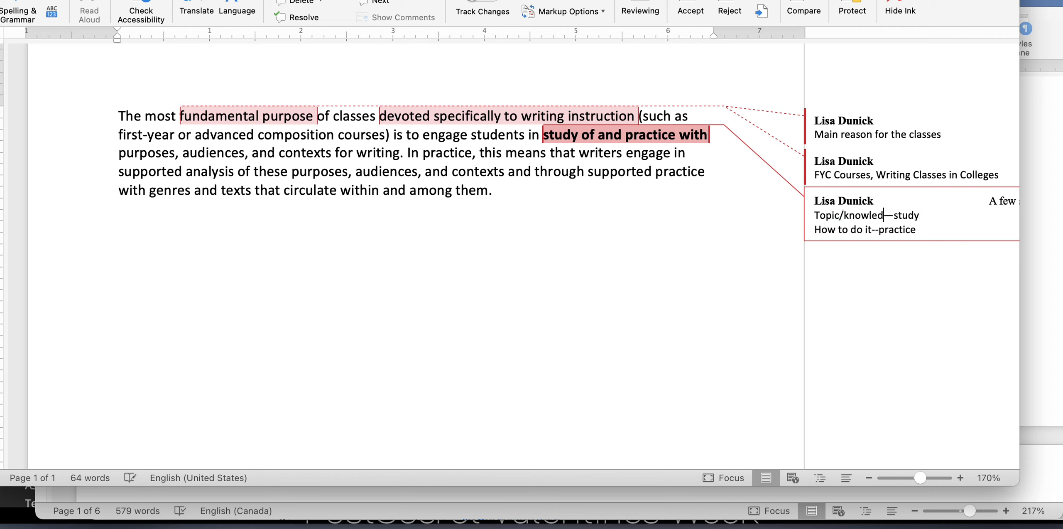
{"action": "type", "text": "ge"}
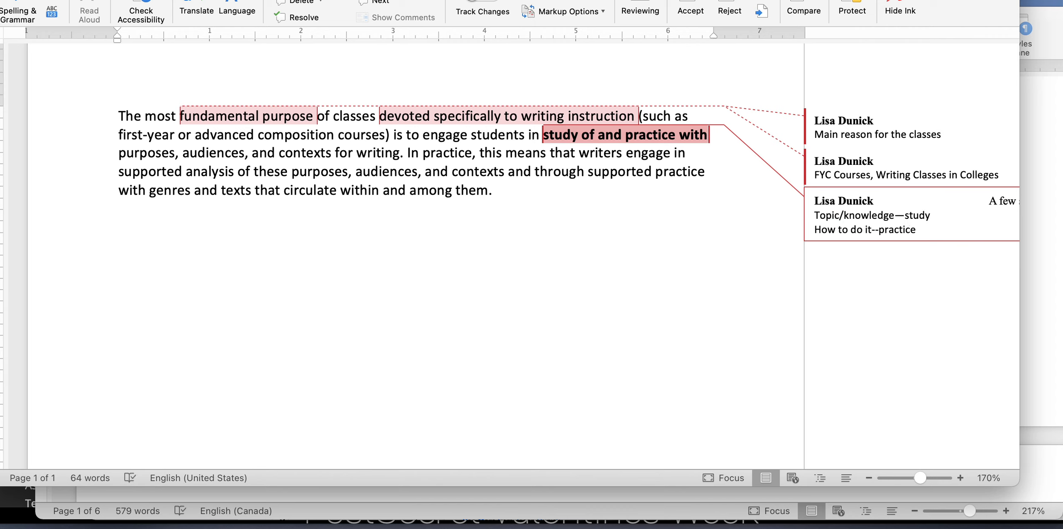
{"action": "left_click", "coordinate": [897, 215]}
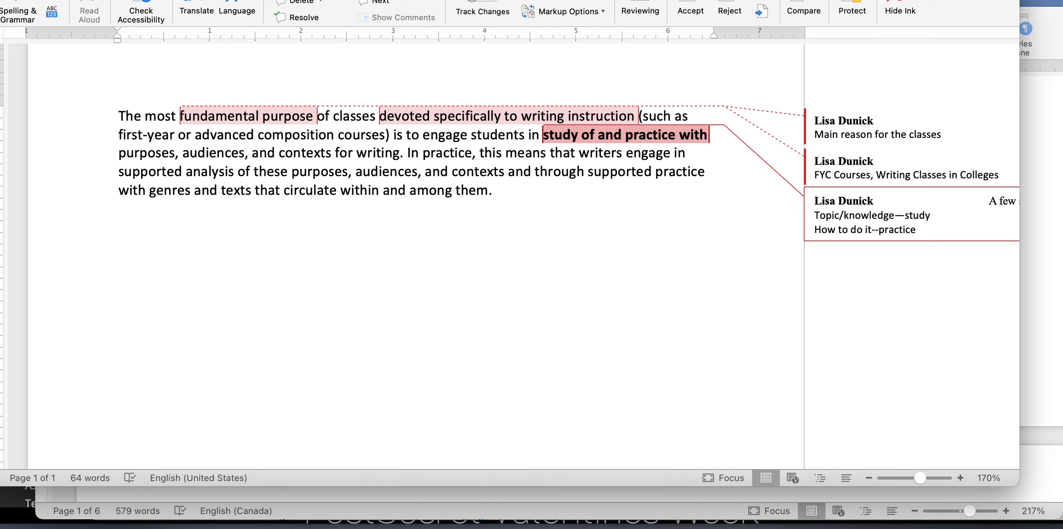
{"action": "left_click", "coordinate": [895, 215]}
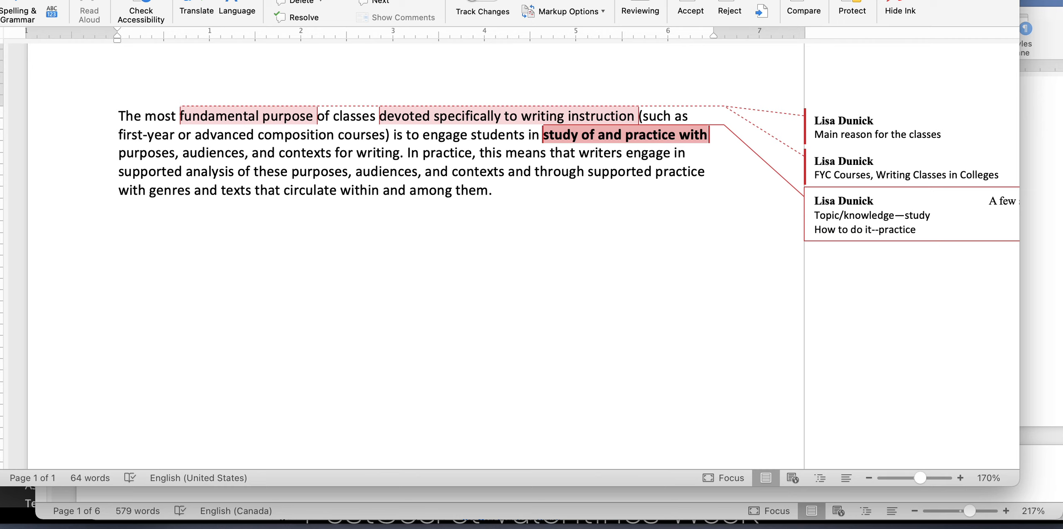
{"action": "left_click", "coordinate": [895, 215]}
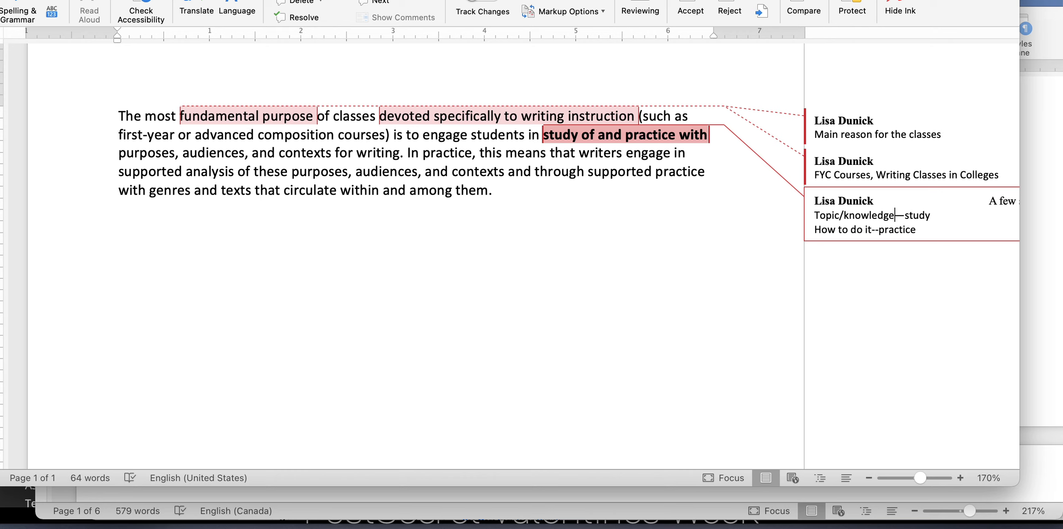
{"action": "left_click", "coordinate": [123, 153]}
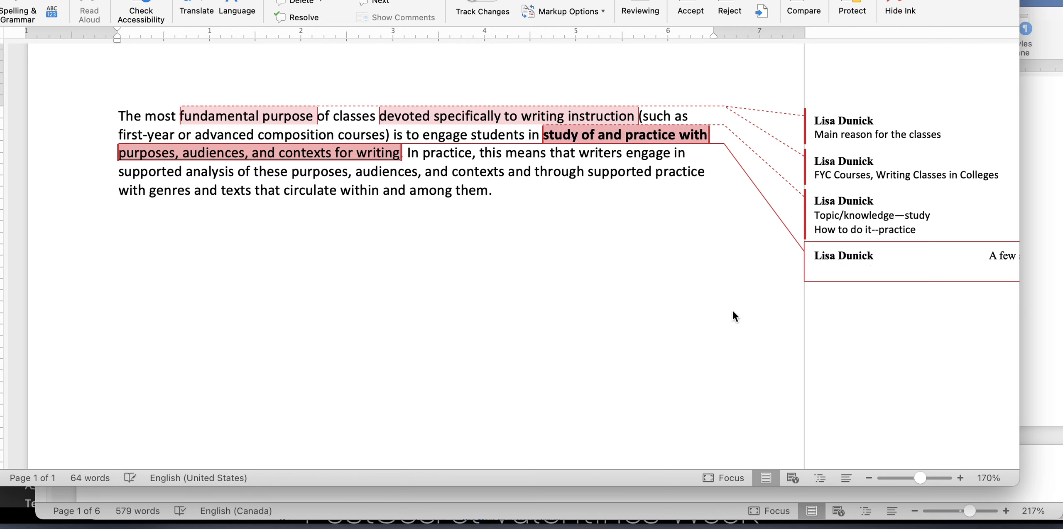
- Write the margin comment 'Rhetorical situation'
{"action": "type", "text": "rhet"}
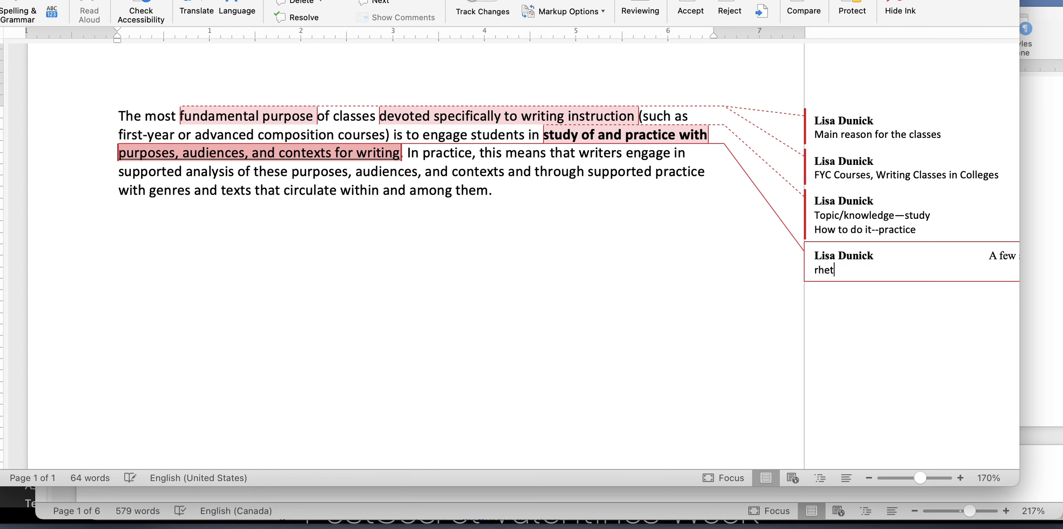
{"action": "type", "text": "Rhetorical sit"}
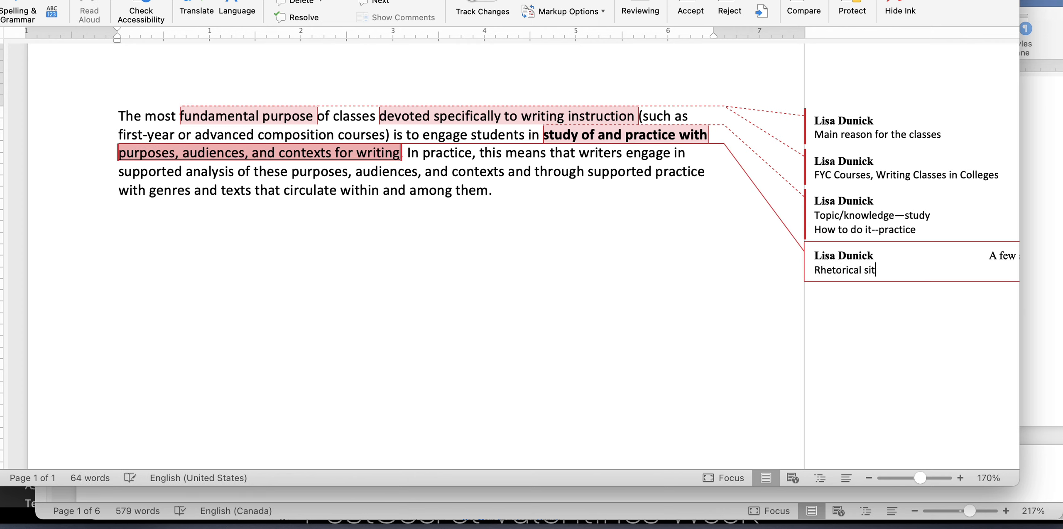
{"action": "type", "text": "uation"}
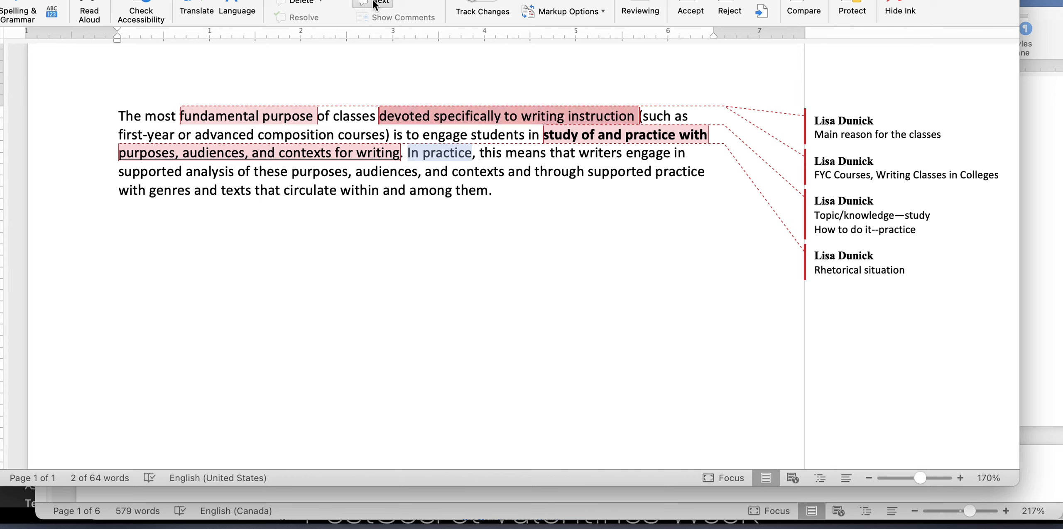
- Add the comment 'What happens in the classroom' on 'In practice'
{"action": "type", "text": "What ha"}
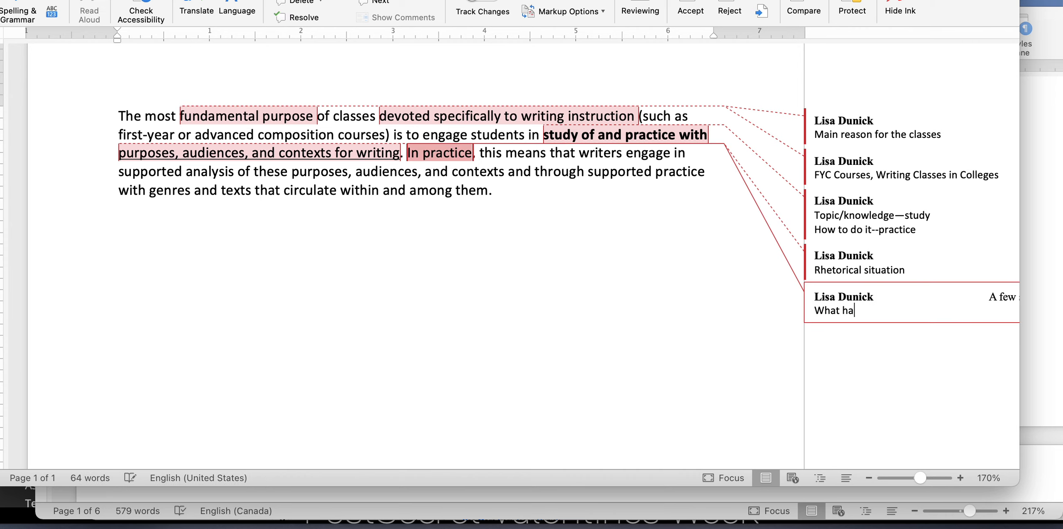
{"action": "type", "text": "ppens in the classr"}
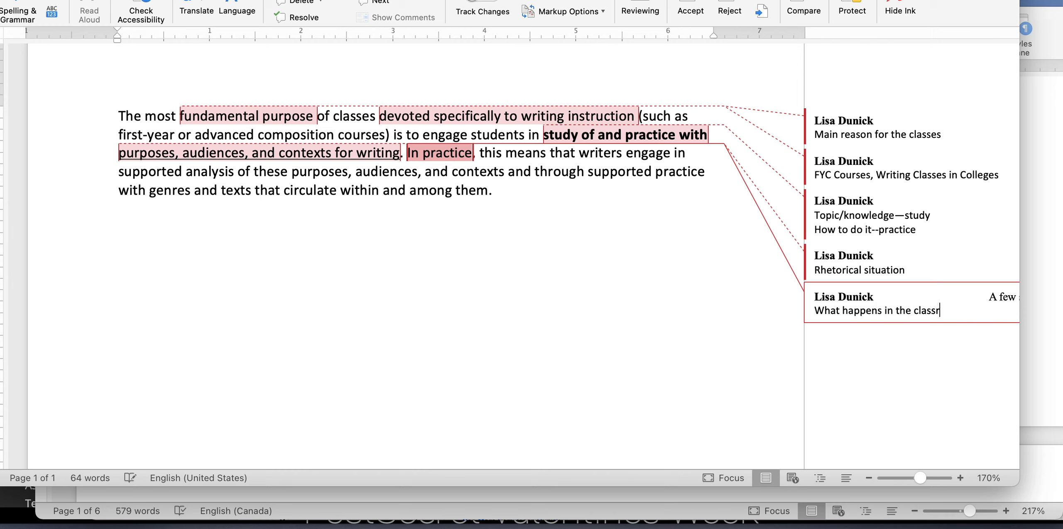
{"action": "type", "text": "oom"}
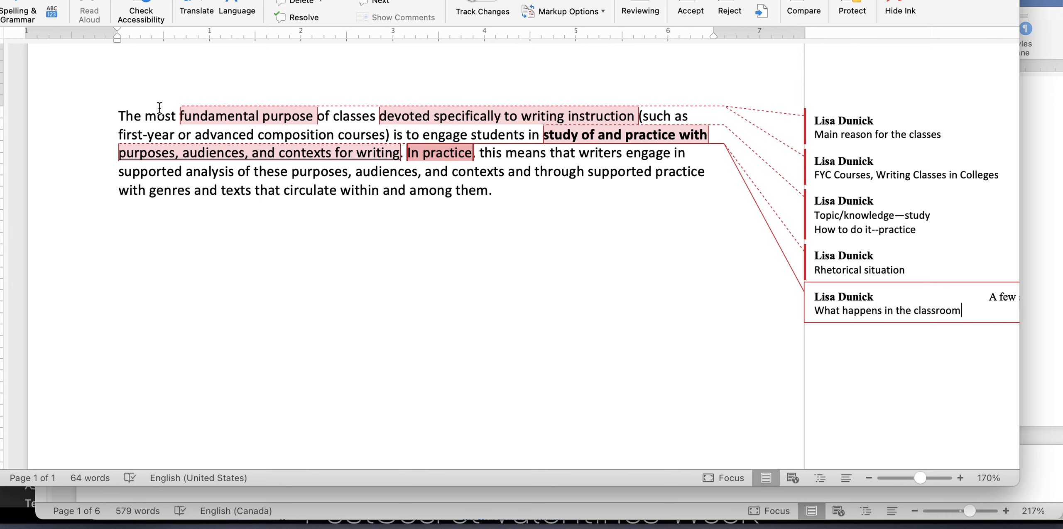
{"action": "left_click", "coordinate": [320, 116]}
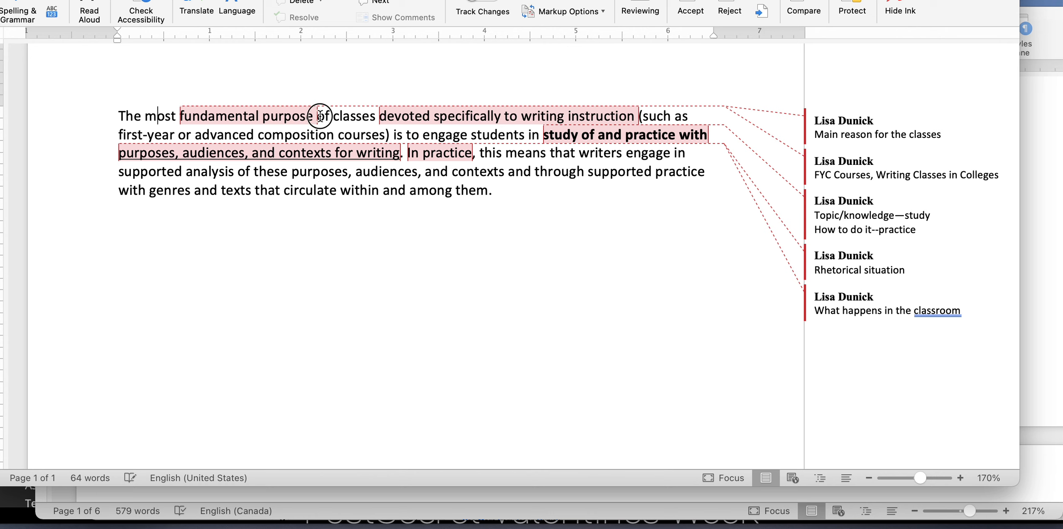
{"action": "double_click", "coordinate": [285, 116]}
{"action": "type", "text": "What the class should be doing"}
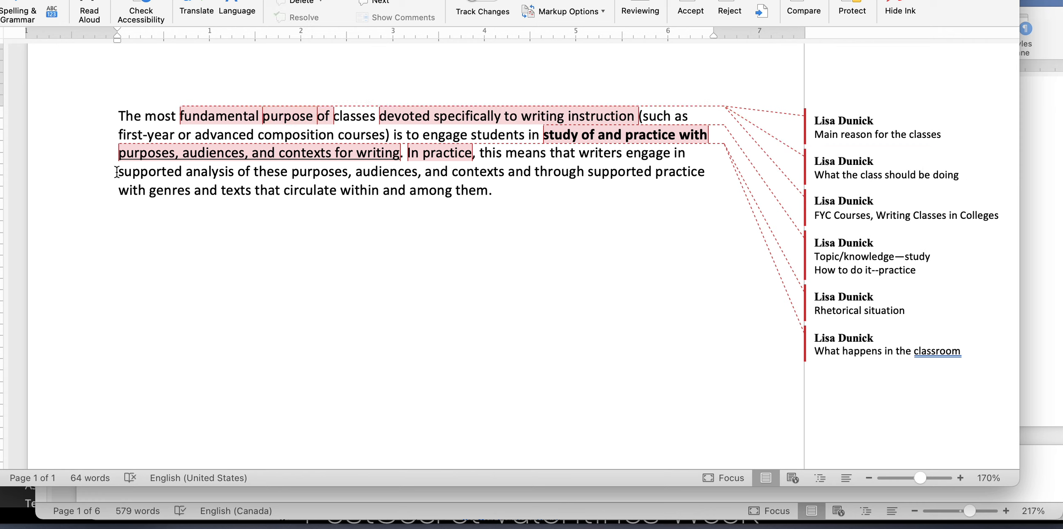
- Comment on 'supported analysis' as instructor-led analysis exercises
{"action": "double_click", "coordinate": [152, 171]}
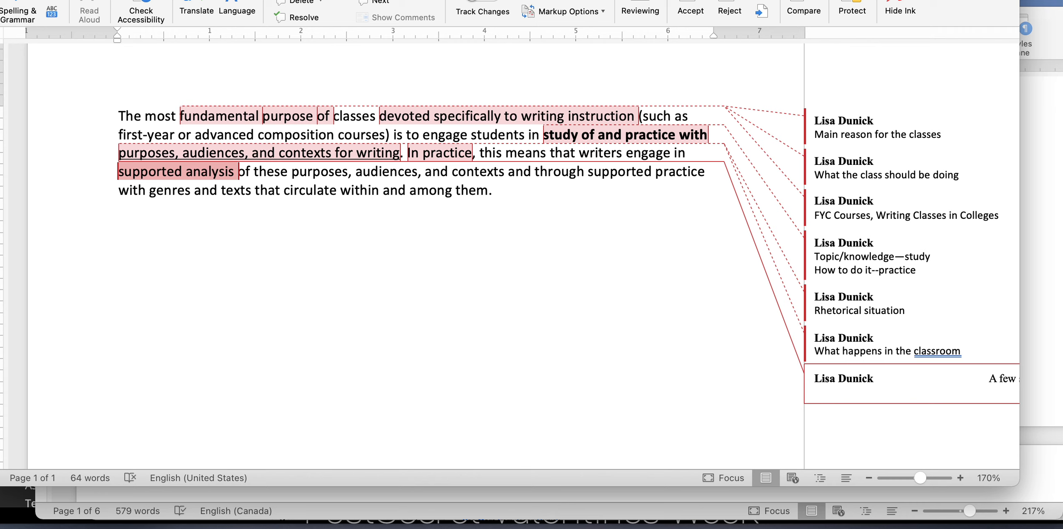
{"action": "type", "text": "instructor led"}
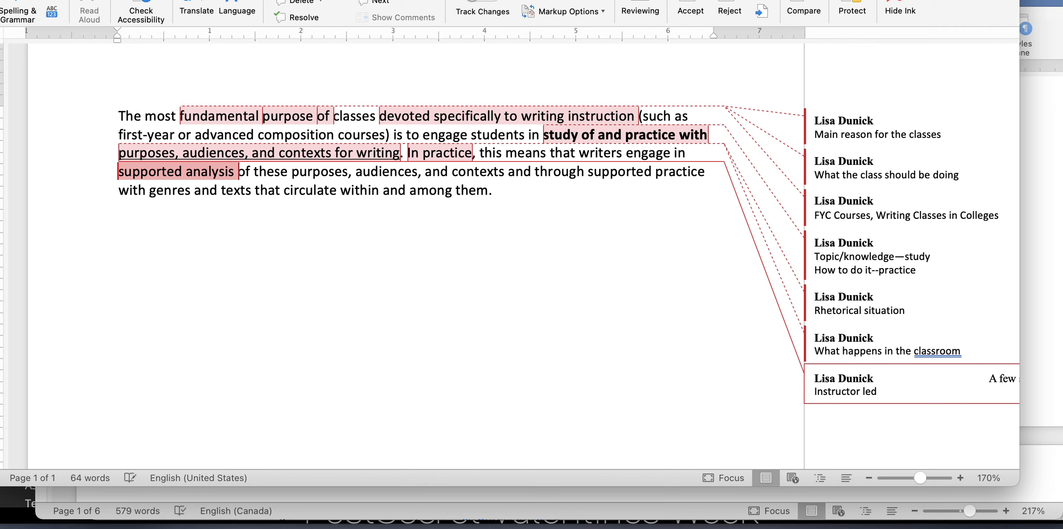
{"action": "type", "text": "exercises to help them analyze a"}
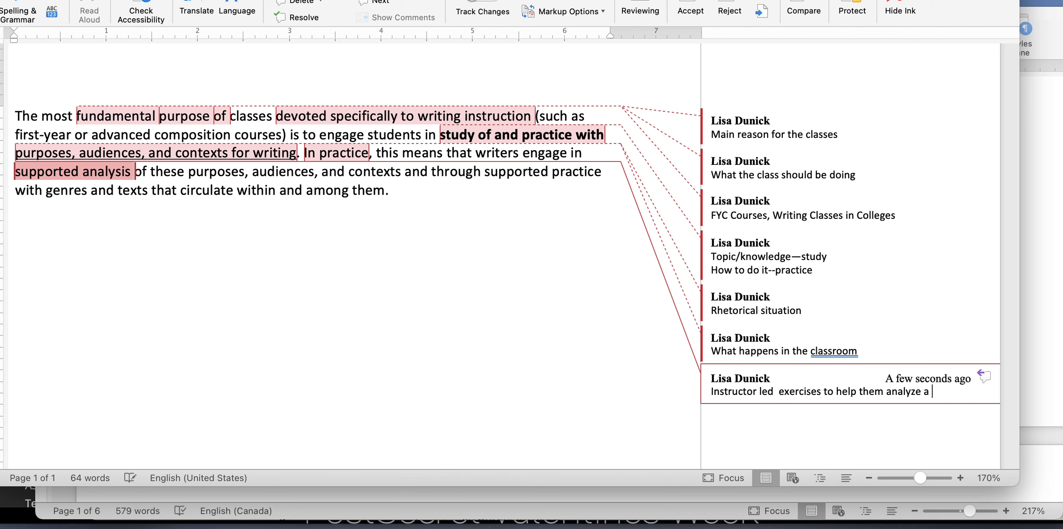
{"action": "type", "text": "text"}
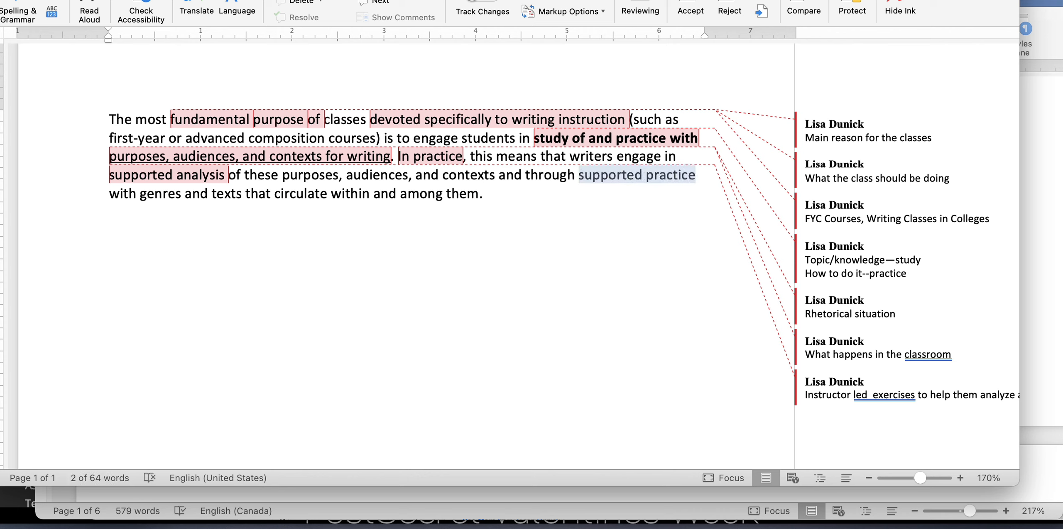
- Comment on 'supported practice' as instructor led/supported
{"action": "type", "text": "in"}
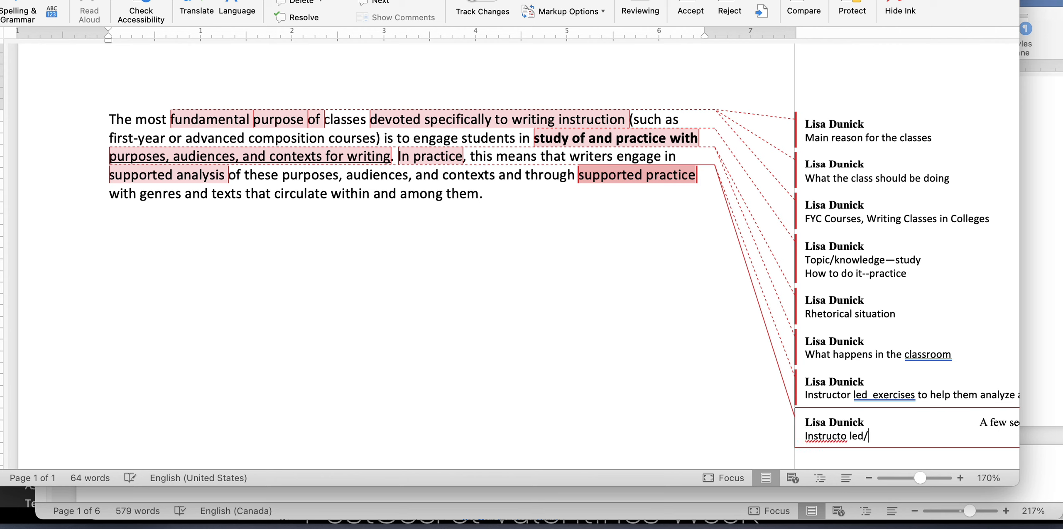
{"action": "type", "text": "supp"}
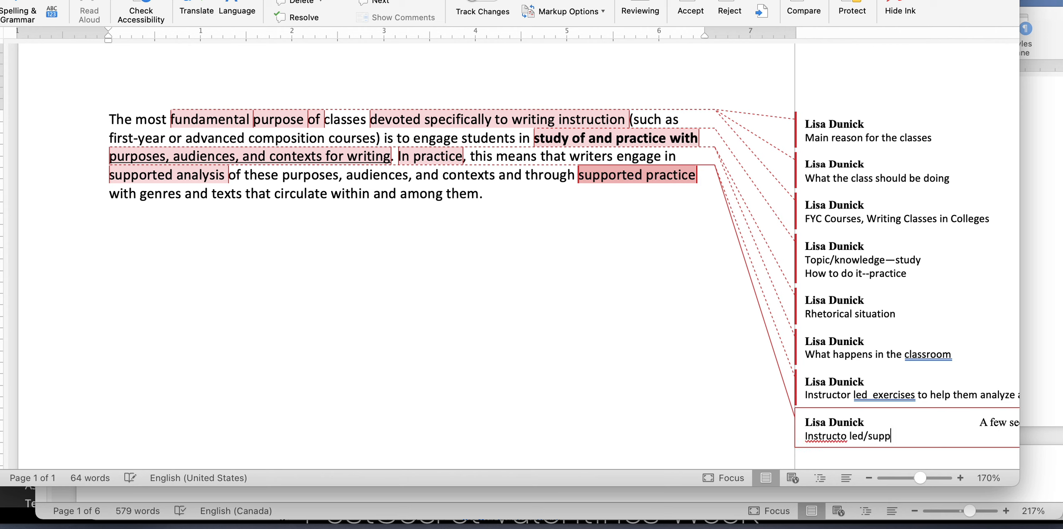
{"action": "type", "text": "orted"}
{"action": "type", "text": "Different t"}
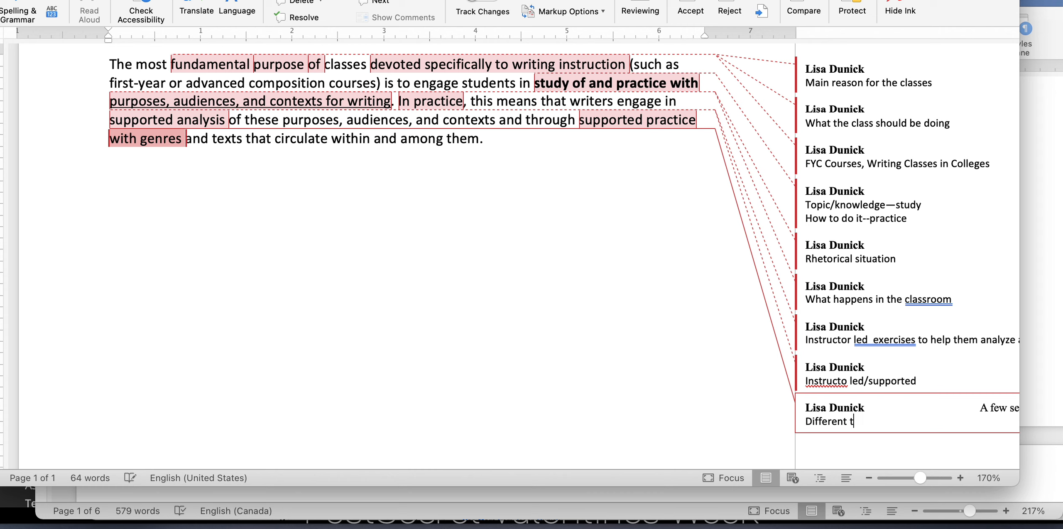
- Finish the 'with genres' comment as 'Different types of writing'; add 'Examples of the types of writing' comment
{"action": "type", "text": "ypes of writing"}
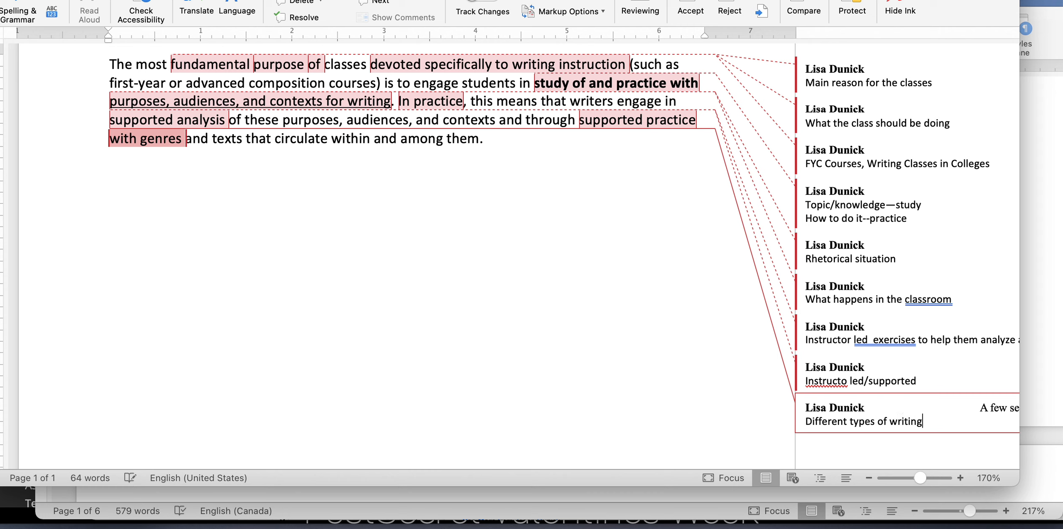
{"action": "left_click", "coordinate": [210, 141]}
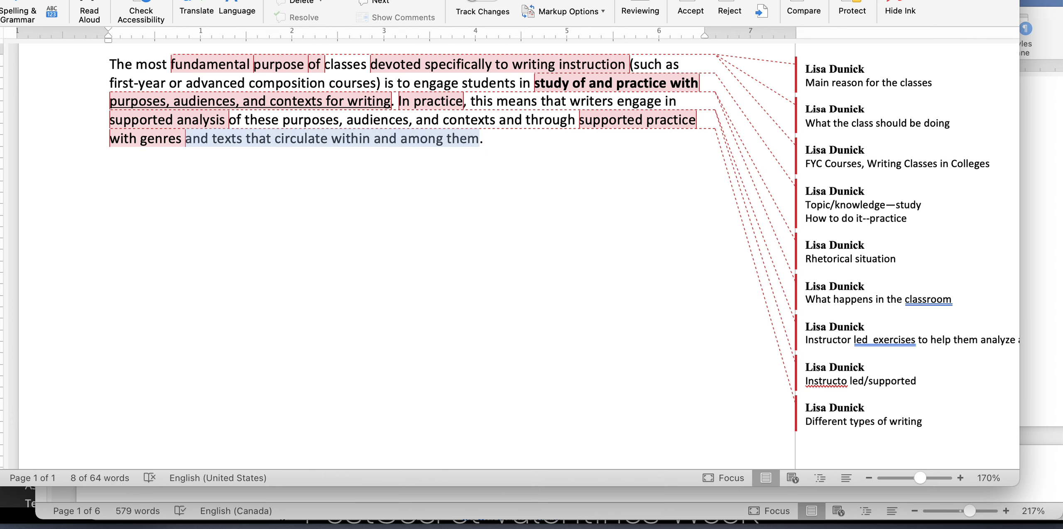
{"action": "type", "text": "exam"}
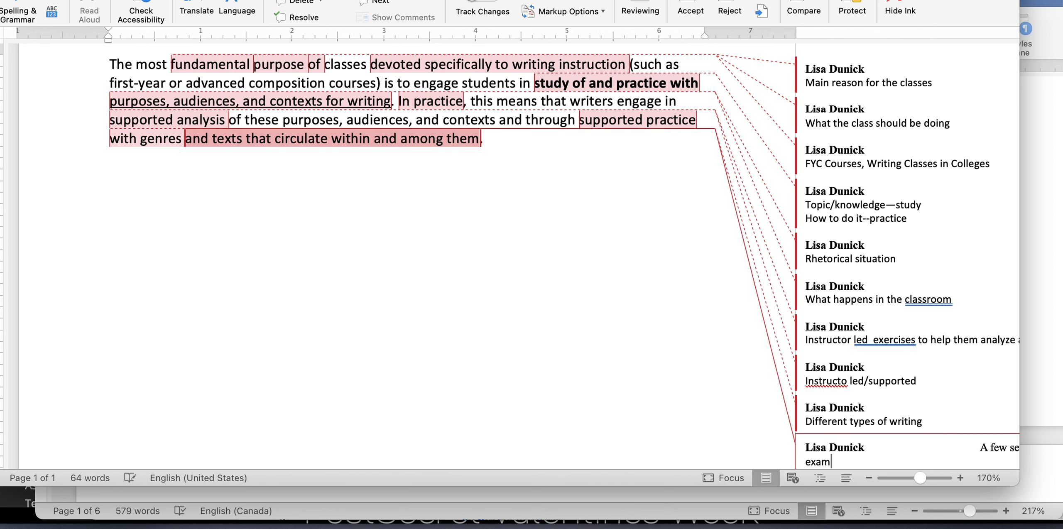
{"action": "type", "text": "Examples of the t"}
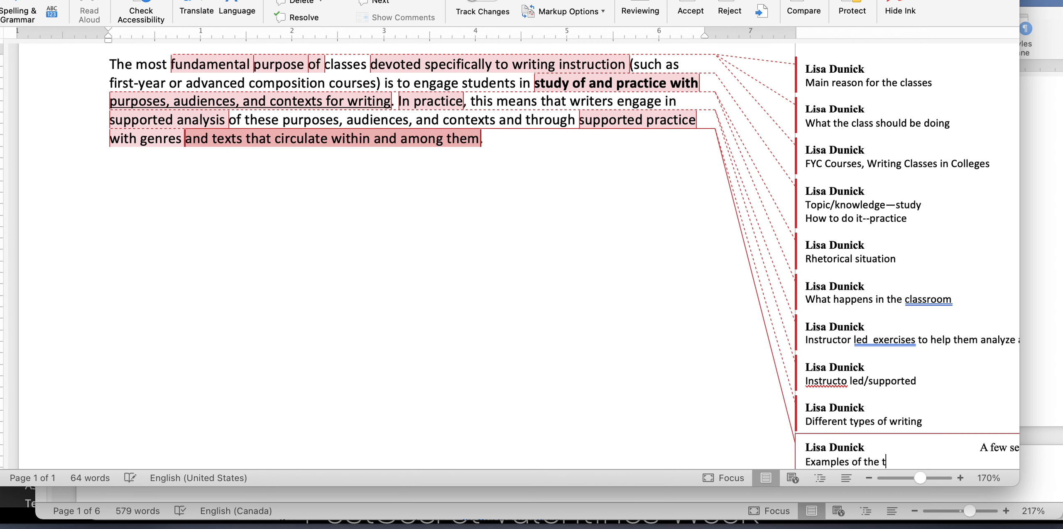
{"action": "type", "text": "ypes of writing"}
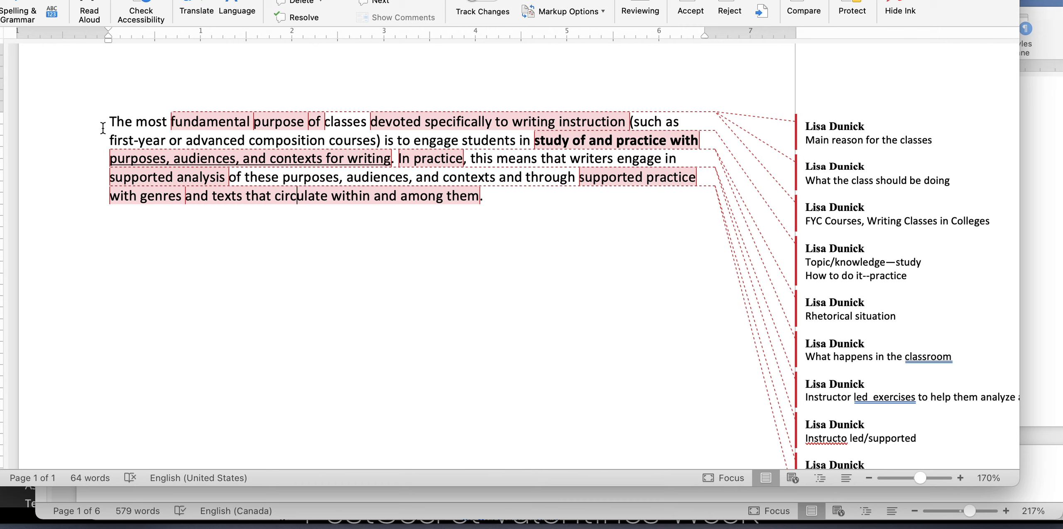
- Add a 'WPA' title line above the commented paragraph
{"action": "type", "text": "WPA"}
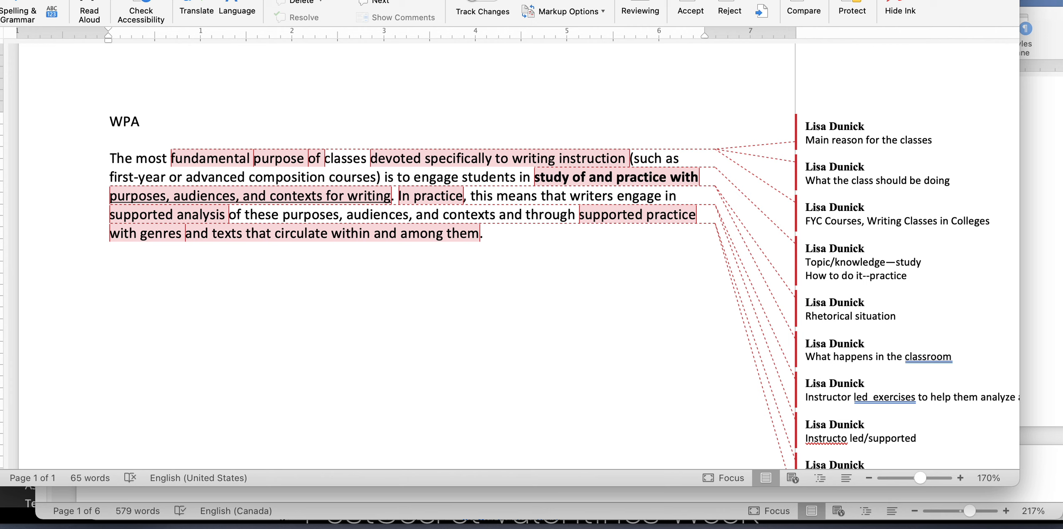
{"action": "left_click", "coordinate": [109, 158]}
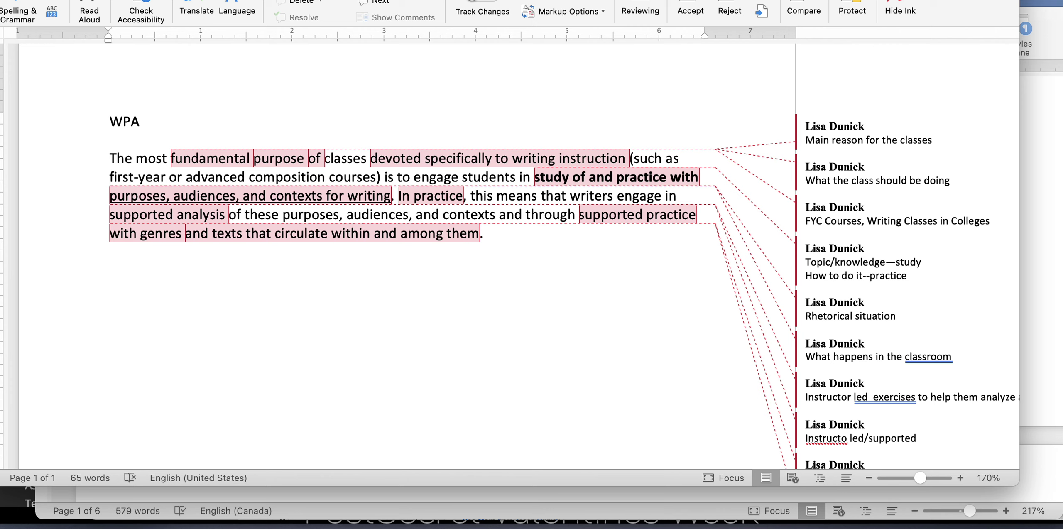
{"action": "mouse_move", "coordinate": [107, 122]}
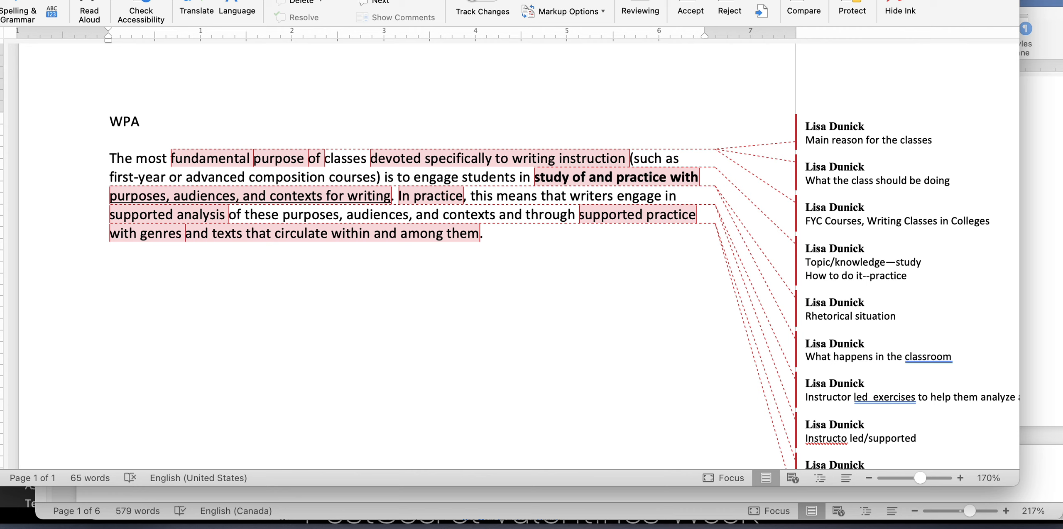
- Write 'The WPA makes an argument about the reason for writing classes' and what should happen in them
{"action": "type", "text": "The"}
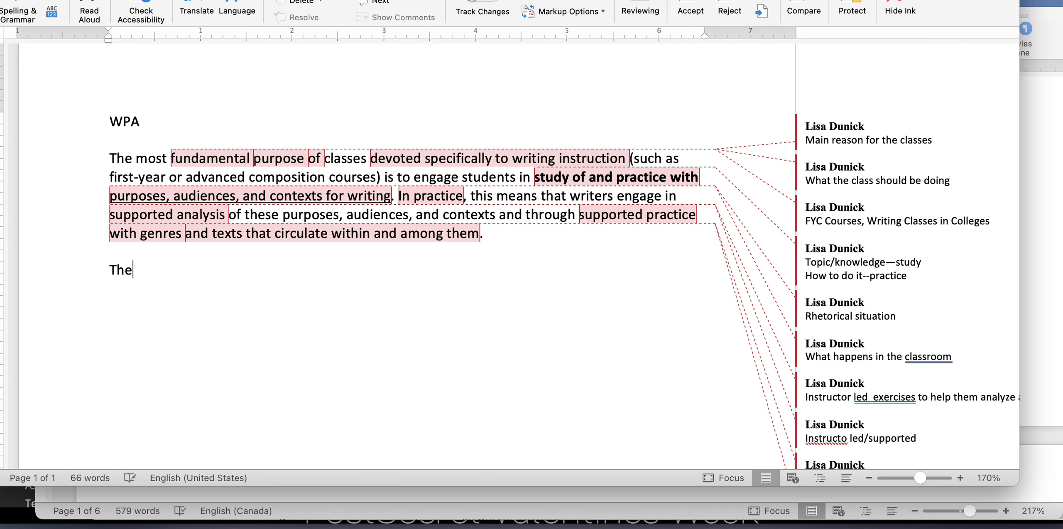
{"action": "type", "text": "WPA"}
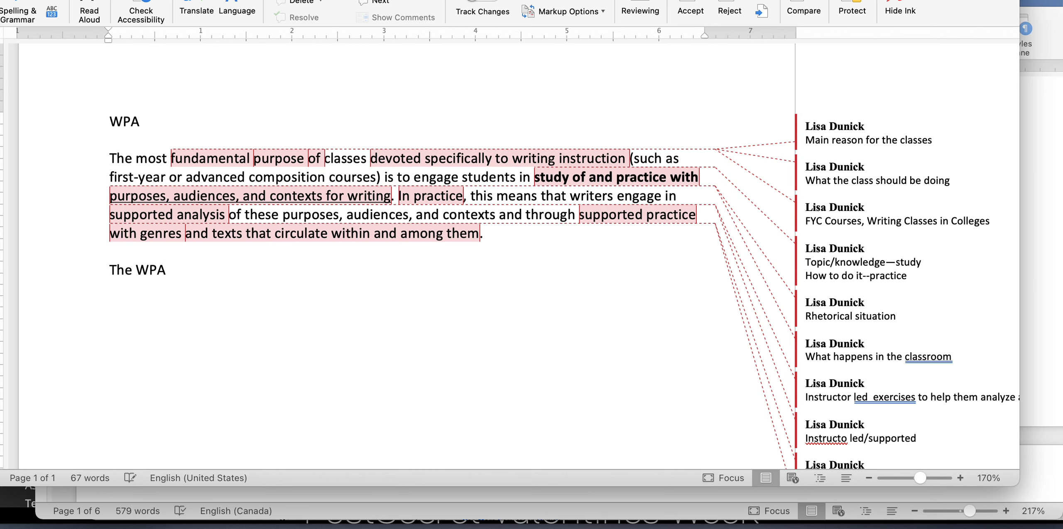
{"action": "type", "text": "makes"}
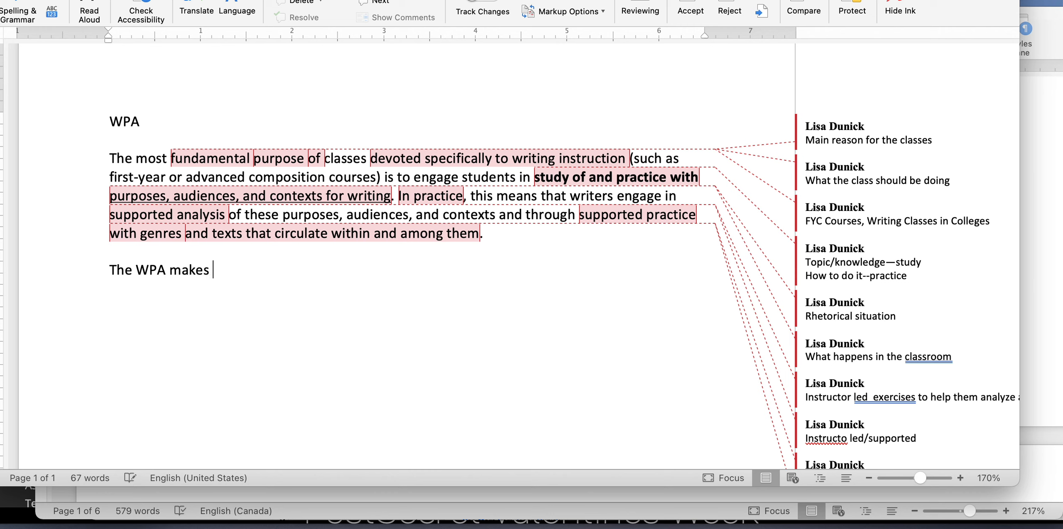
{"action": "type", "text": "an"}
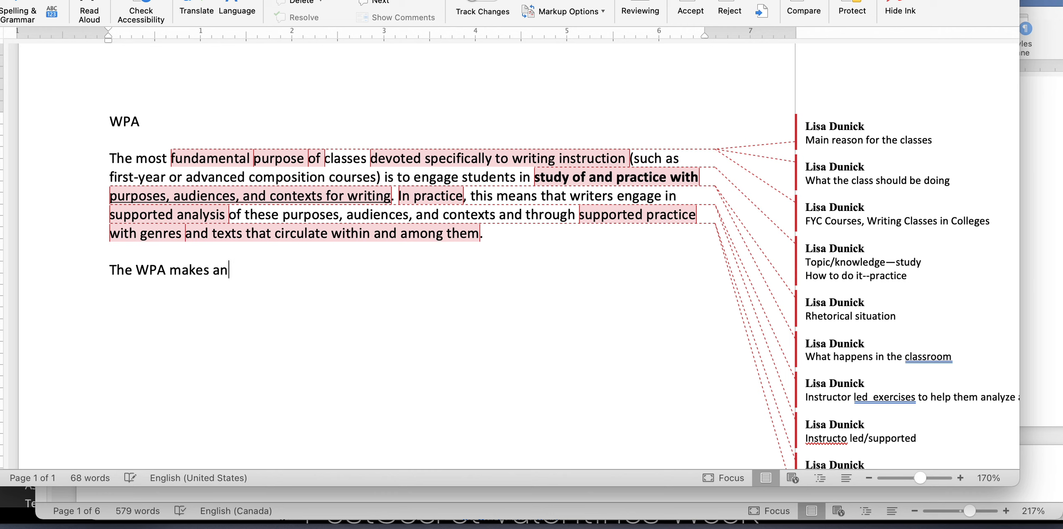
{"action": "type", "text": "argument about the"}
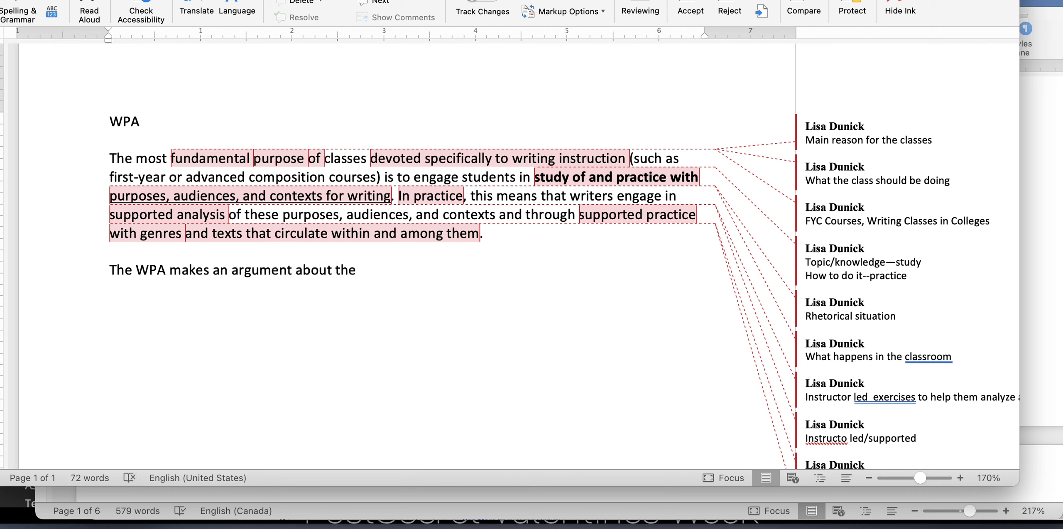
{"action": "left_click", "coordinate": [358, 270]}
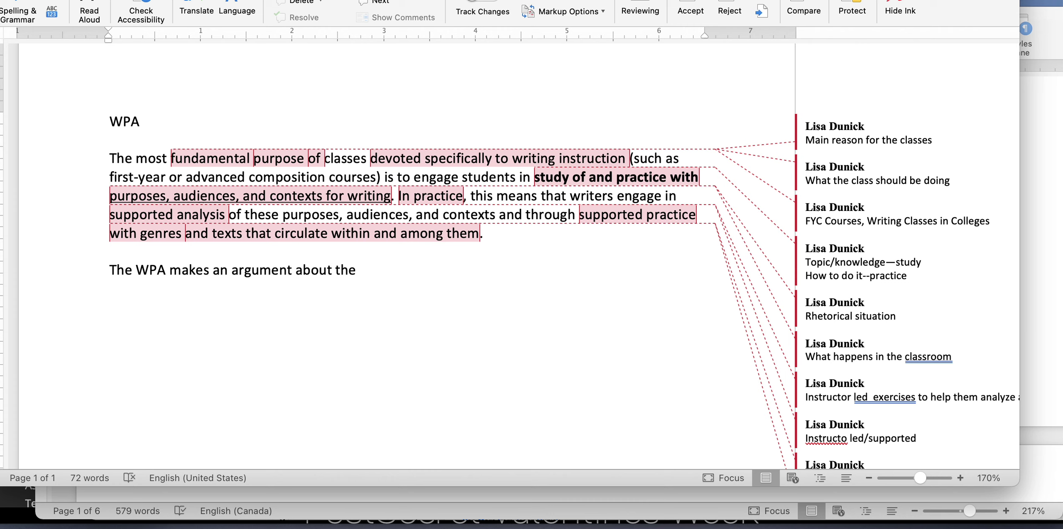
{"action": "type", "text": "reason"}
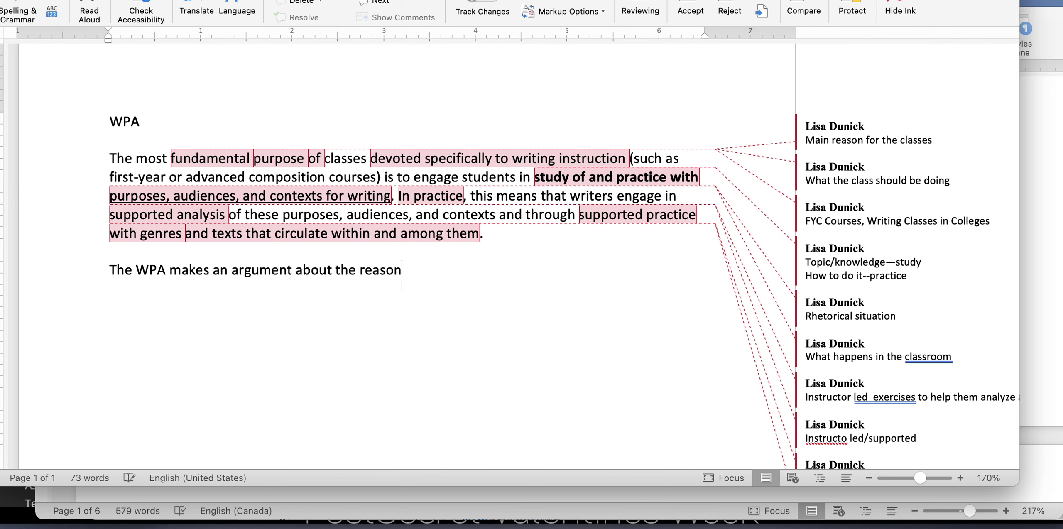
{"action": "type", "text": "for writing classe"}
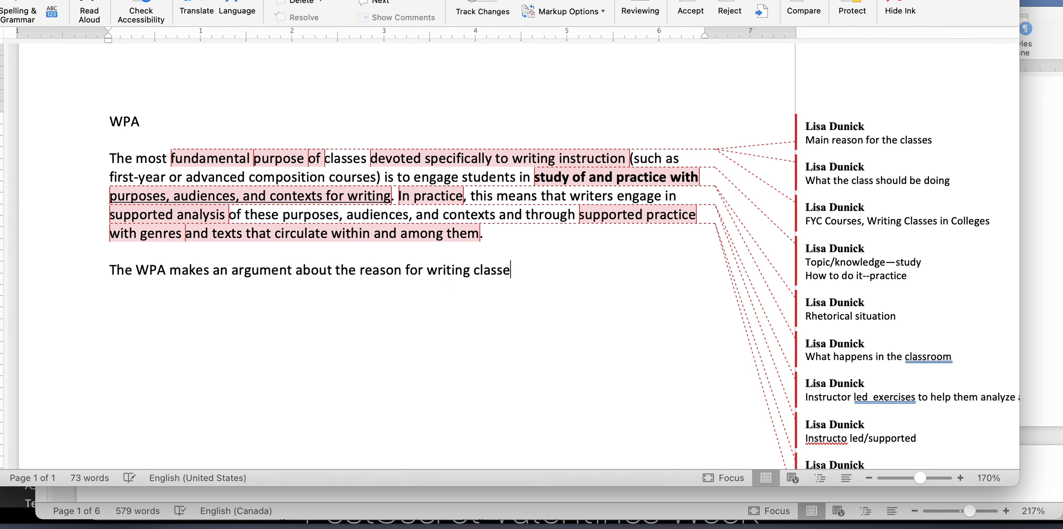
{"action": "type", "text": "s and what shou"}
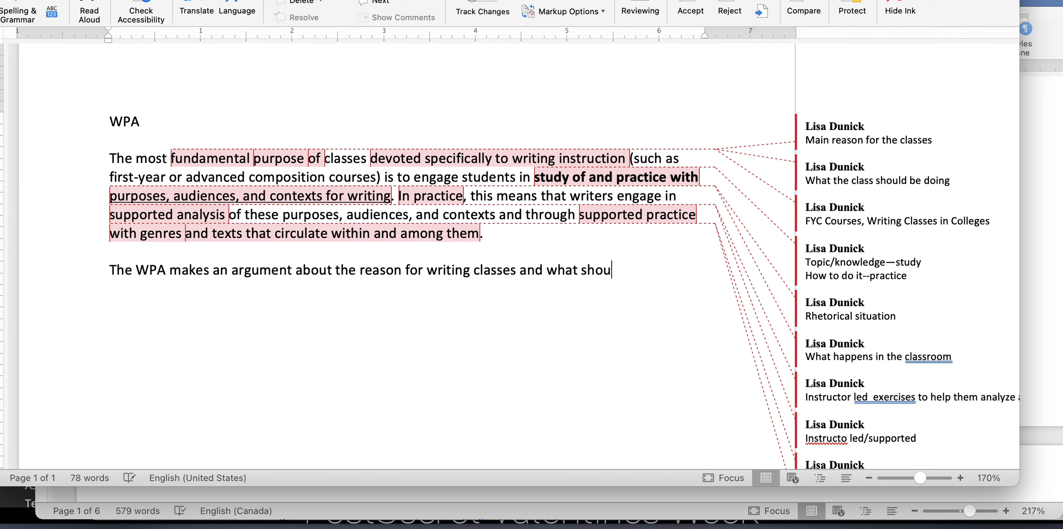
{"action": "type", "text": "ld happen"}
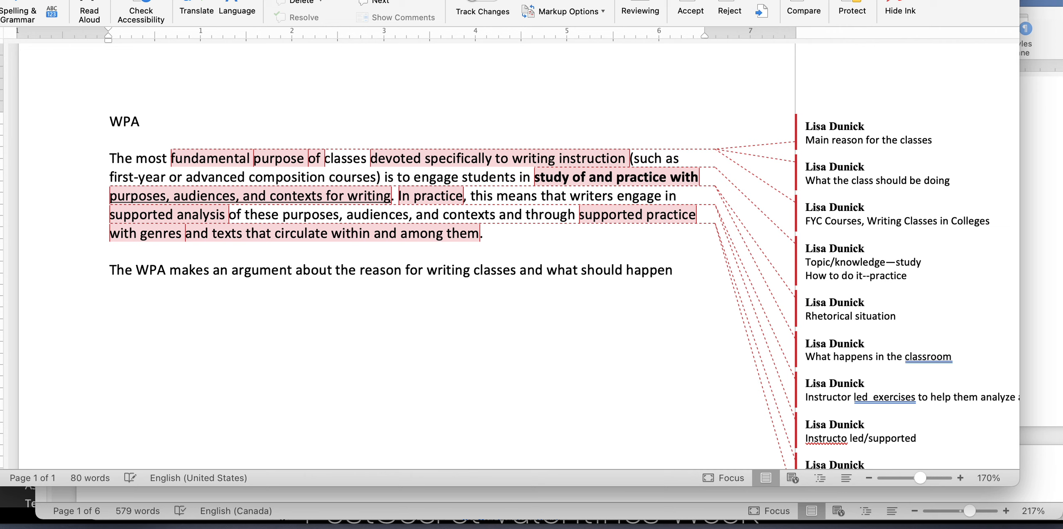
{"action": "type", "text": "during a college"}
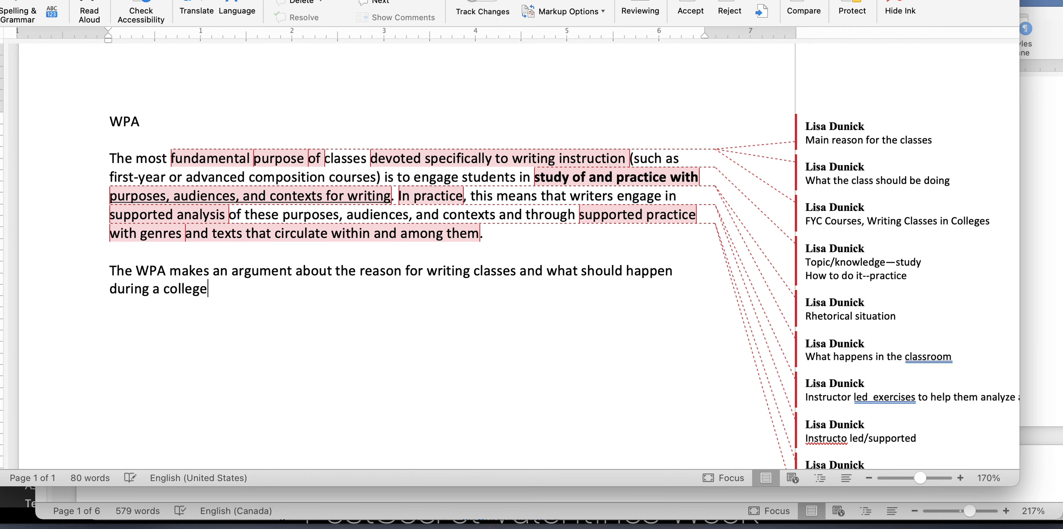
{"action": "type", "text": "-level witing cla"}
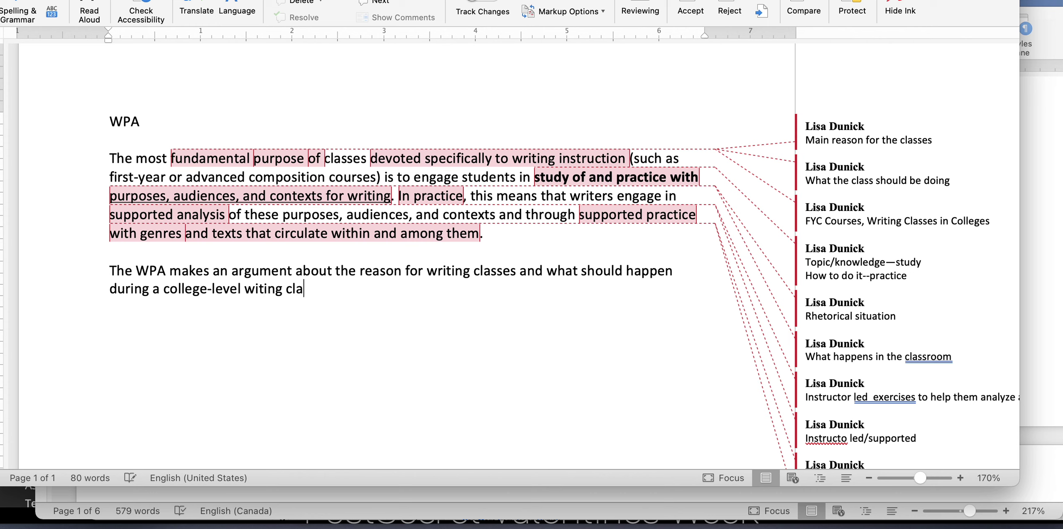
{"action": "type", "text": "ss. First, the"}
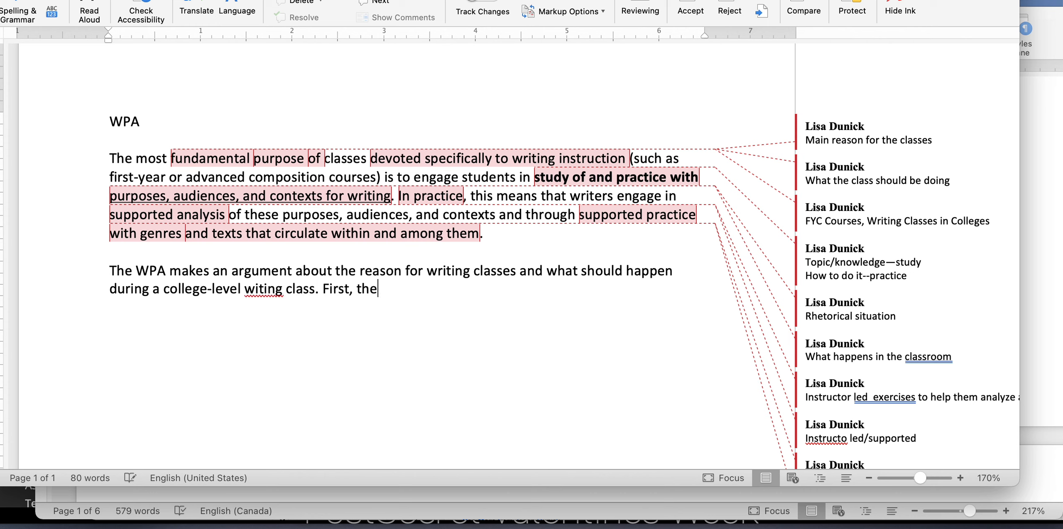
{"action": "type", "text": "y"}
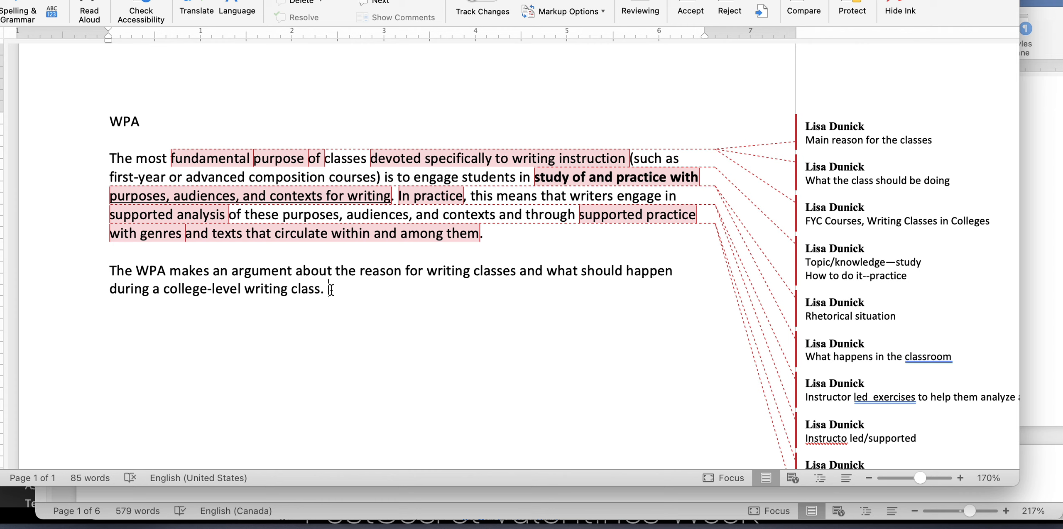
{"action": "mouse_move", "coordinate": [224, 256]}
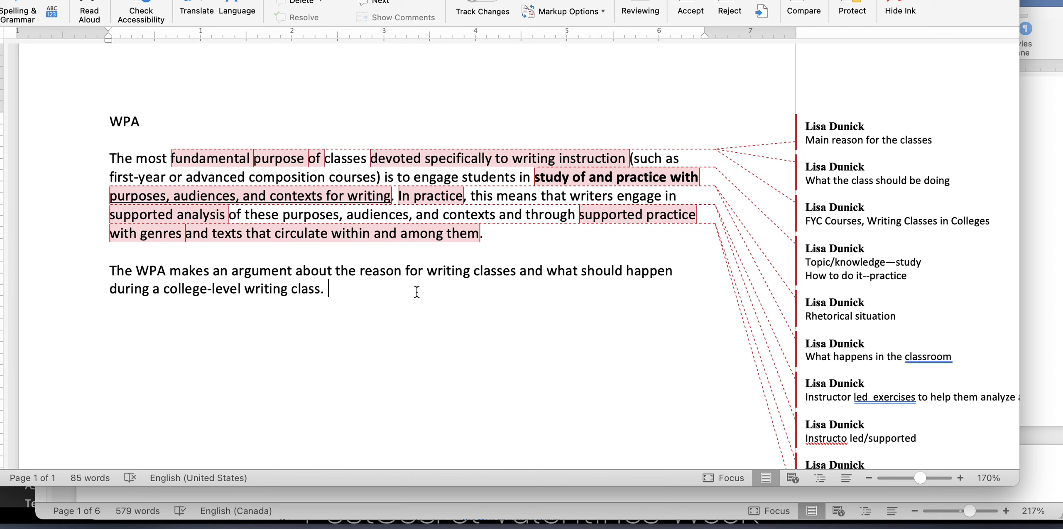
- Start a sentence on the rhetorical situation's importance for the class and students
{"action": "type", "text": "They emphasize the i"}
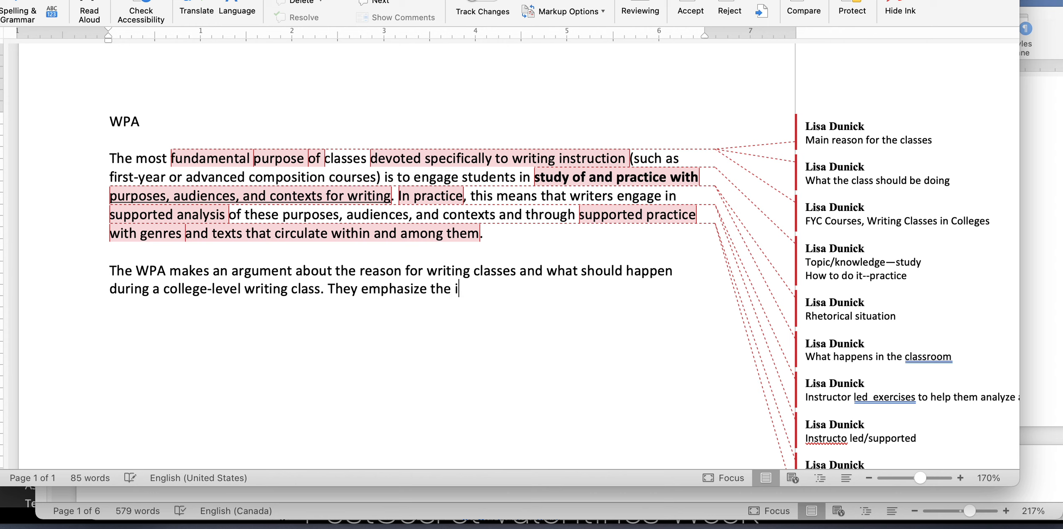
{"action": "type", "text": "mportance of the rhetorical situation in"}
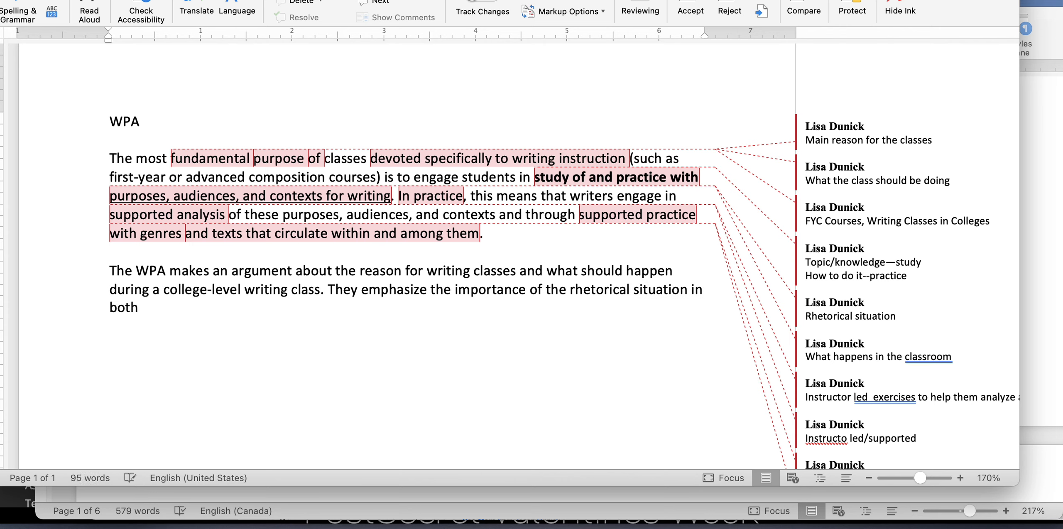
{"action": "type", "text": "the cl"}
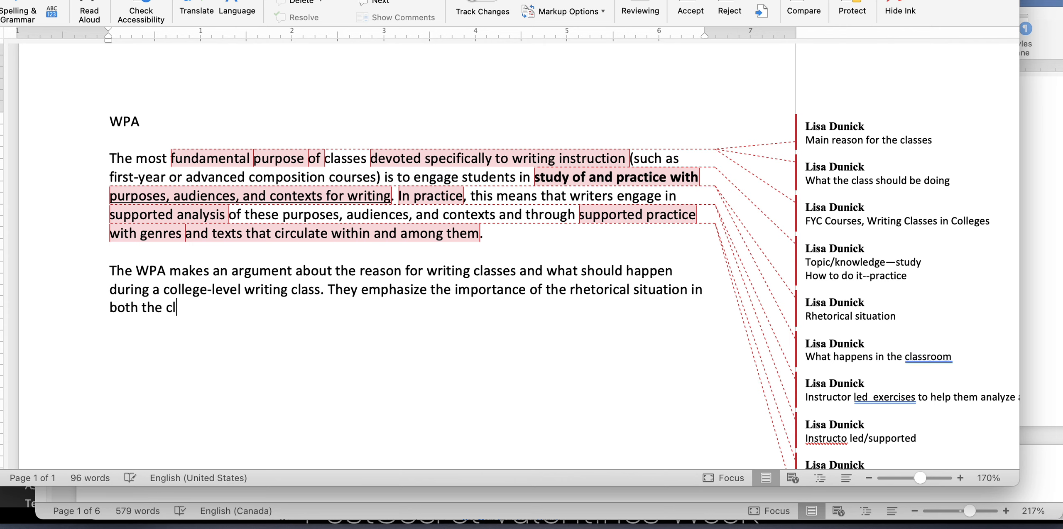
{"action": "type", "text": "ass and the"}
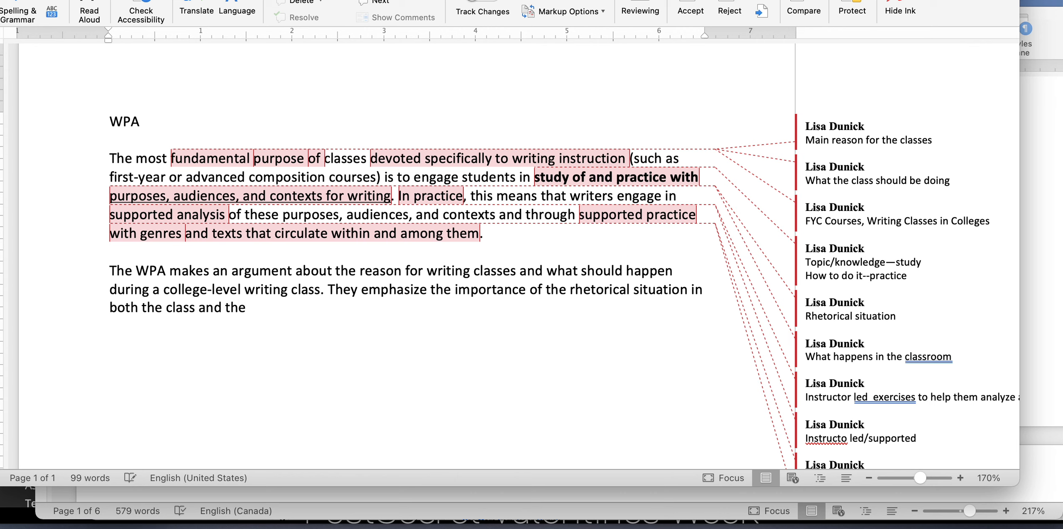
{"action": "type", "text": "student's"}
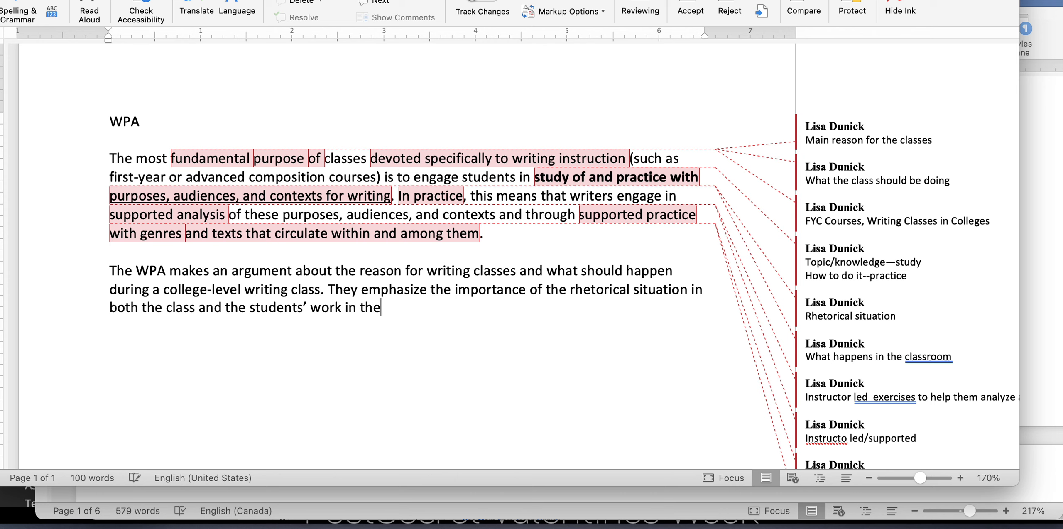
{"action": "type", "text": "course"}
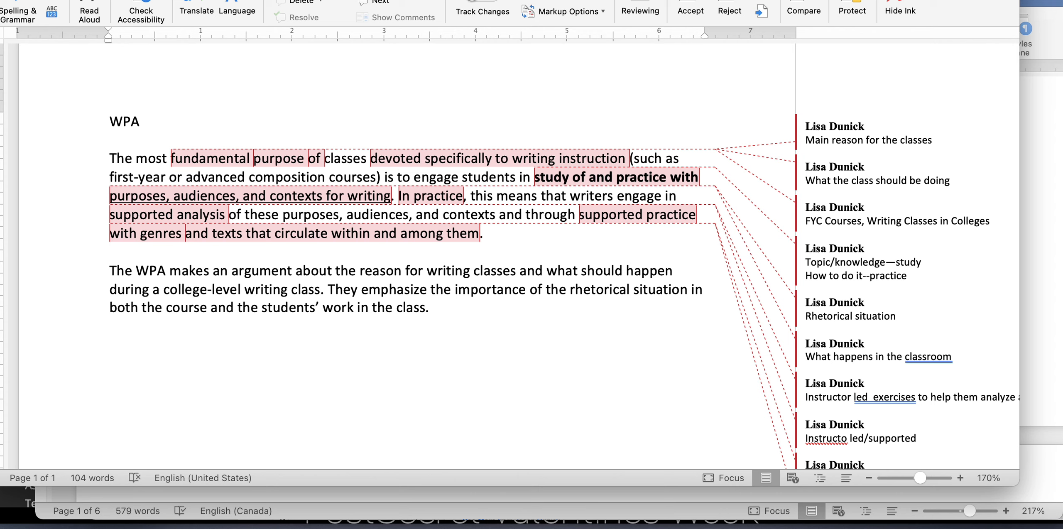
{"action": "left_click", "coordinate": [431, 307]}
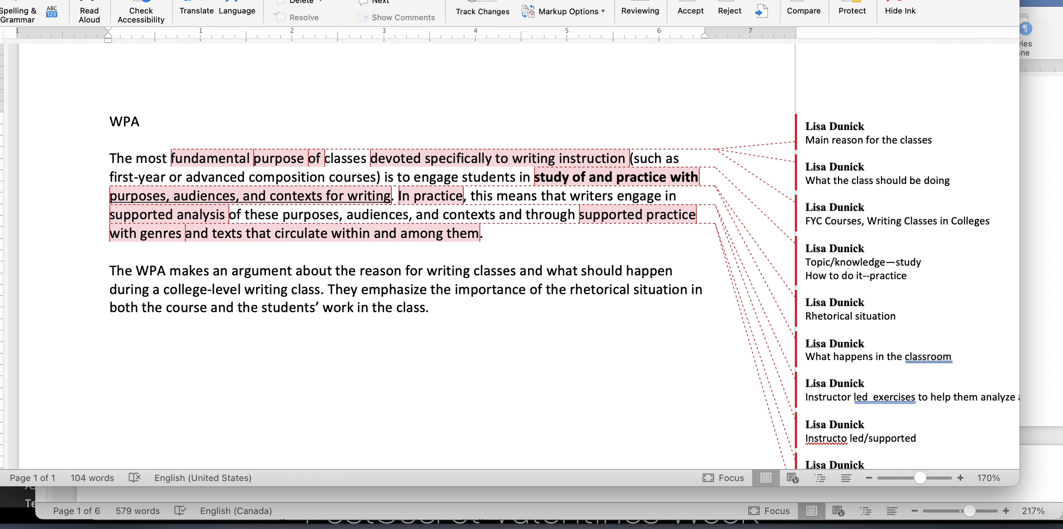
{"action": "left_click", "coordinate": [432, 307]}
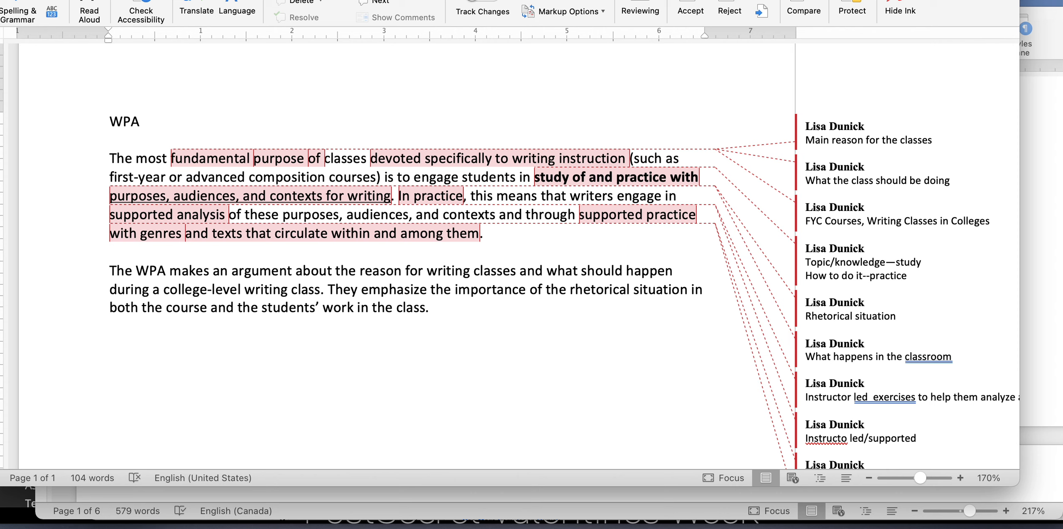
{"action": "left_click", "coordinate": [429, 307]}
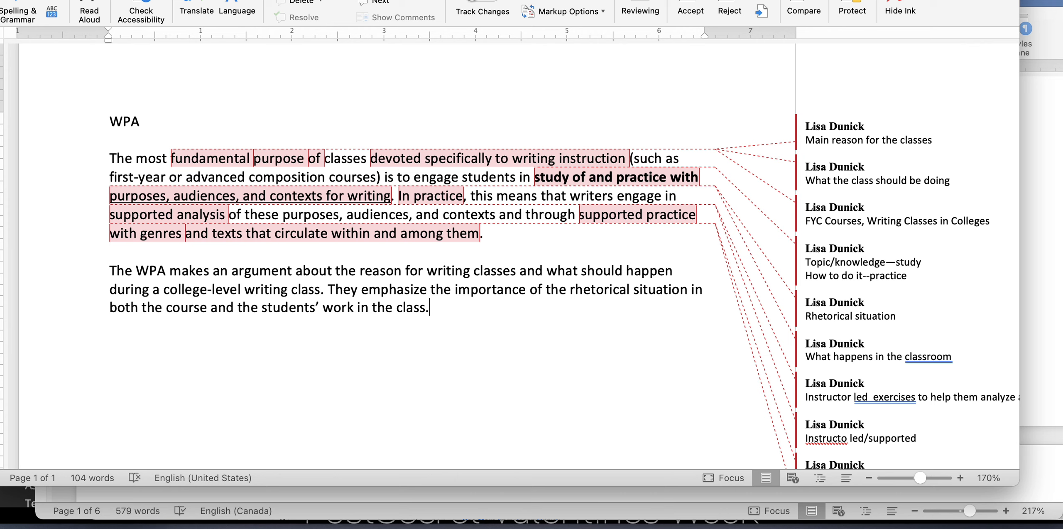
- Append that students need supported learning and courses should let them read, analyze, and practice writing
{"action": "type", "text": ", and argue that"}
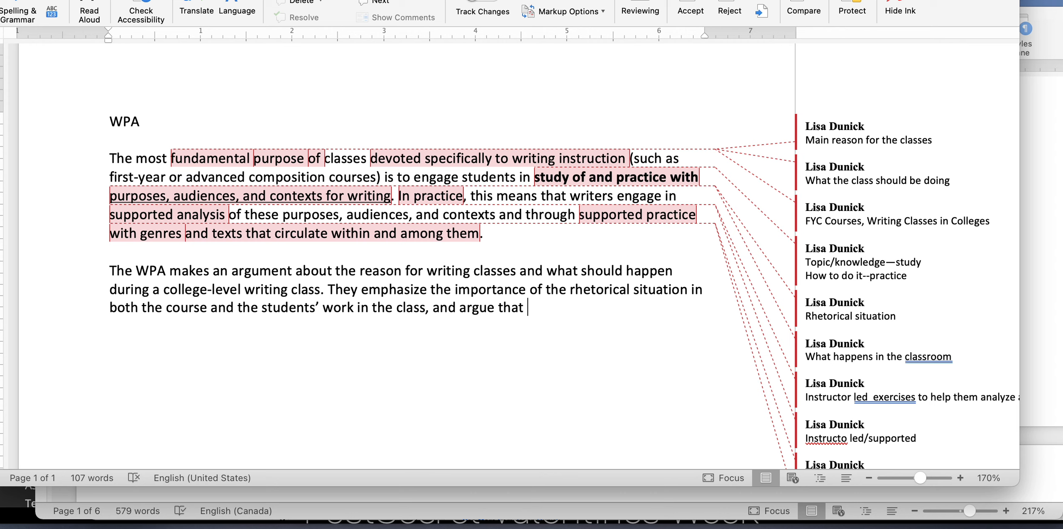
{"action": "type", "text": "students nee"}
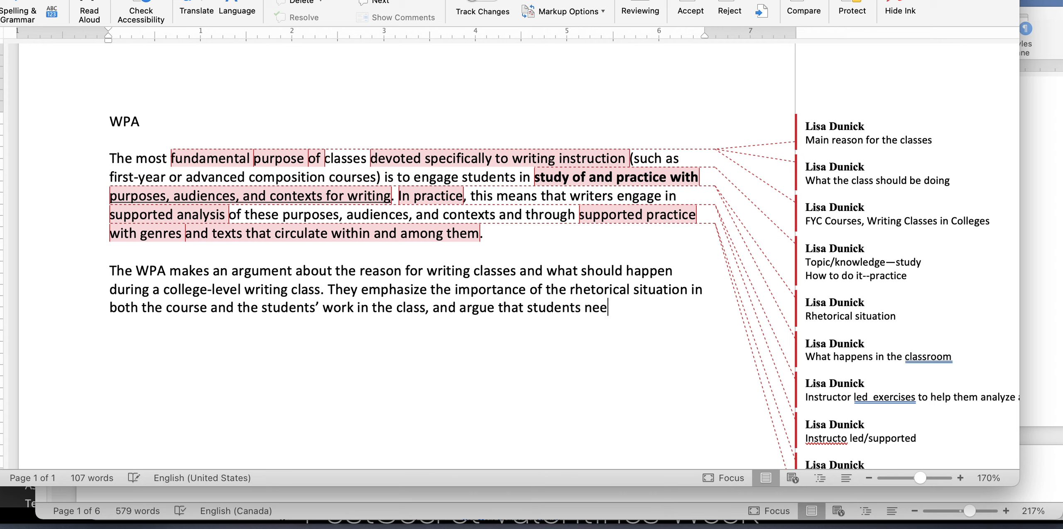
{"action": "type", "text": "d to be supported in their learn"}
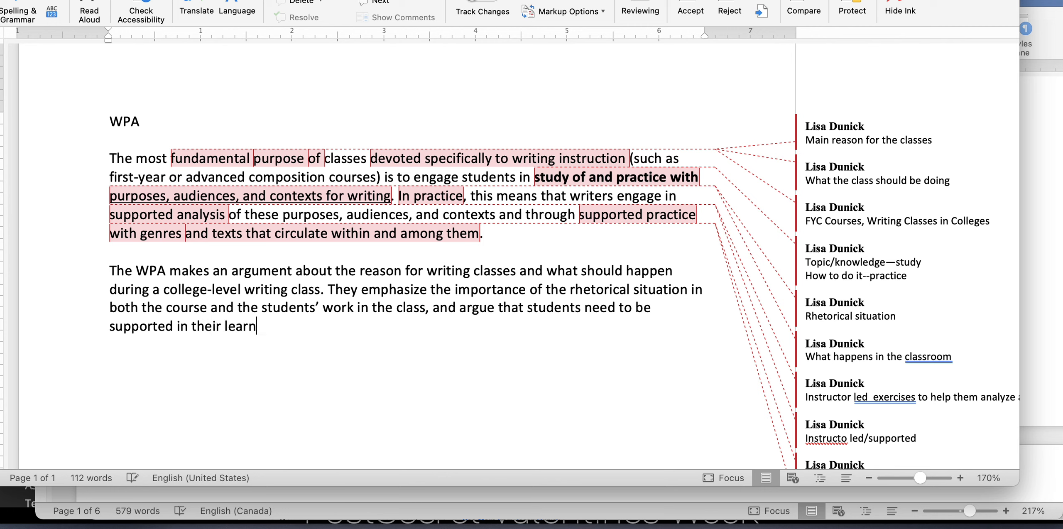
{"action": "type", "text": "ing. Courses should give"}
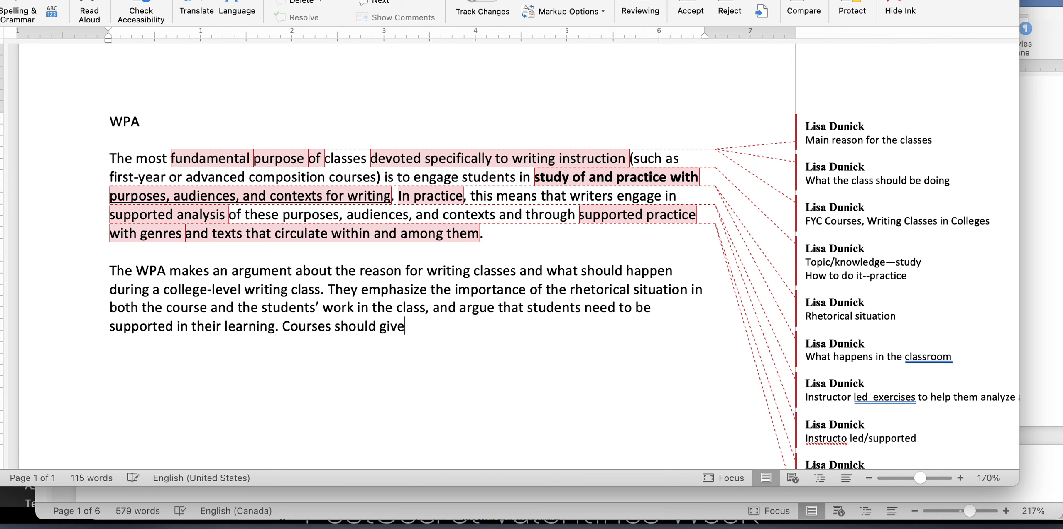
{"action": "type", "text": "students a"}
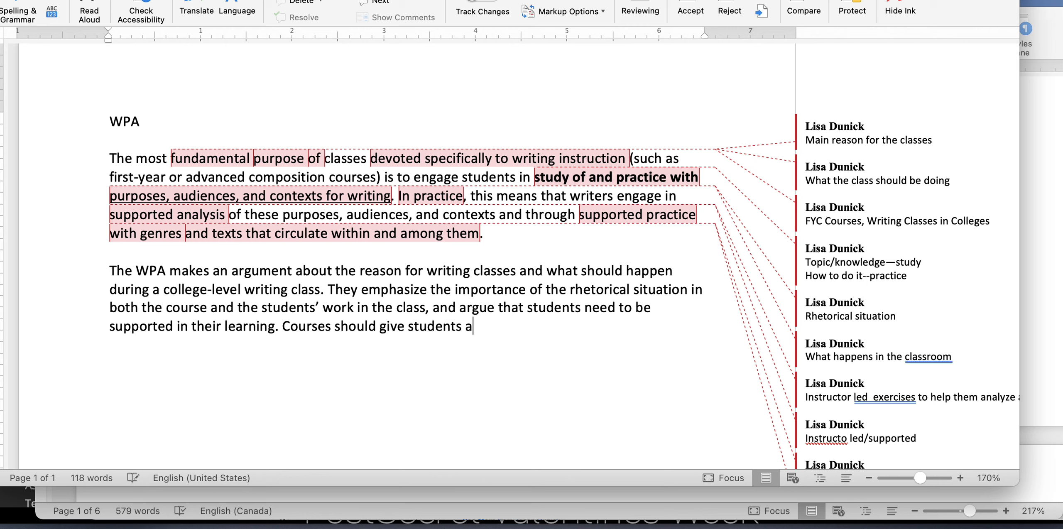
{"action": "type", "text": "n opportunity to"}
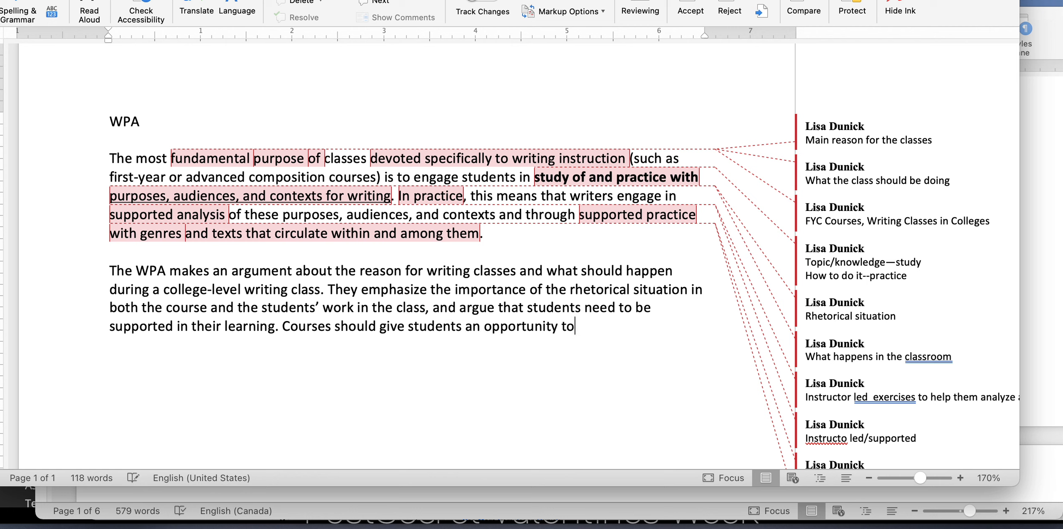
{"action": "type", "text": "read, analyz"}
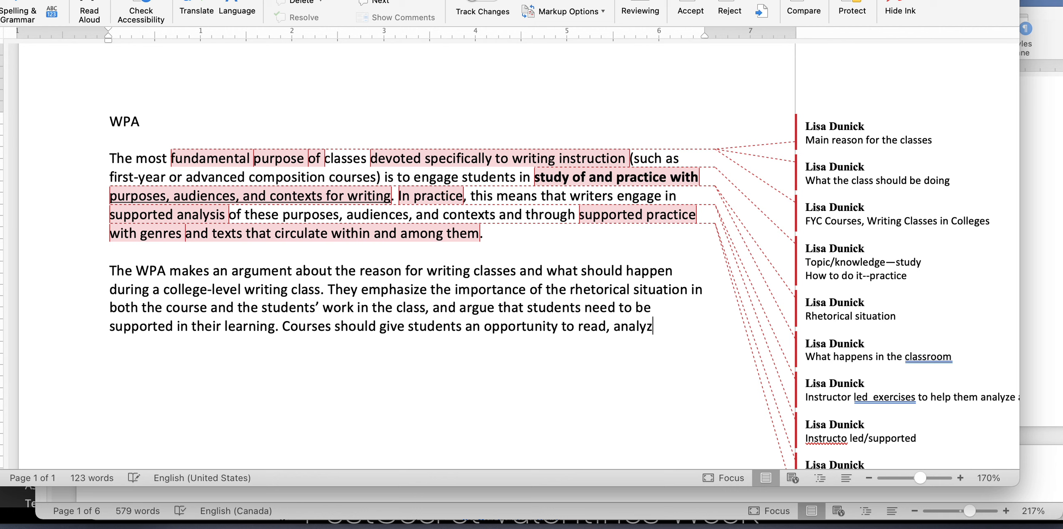
{"action": "type", "text": "e, and practice"}
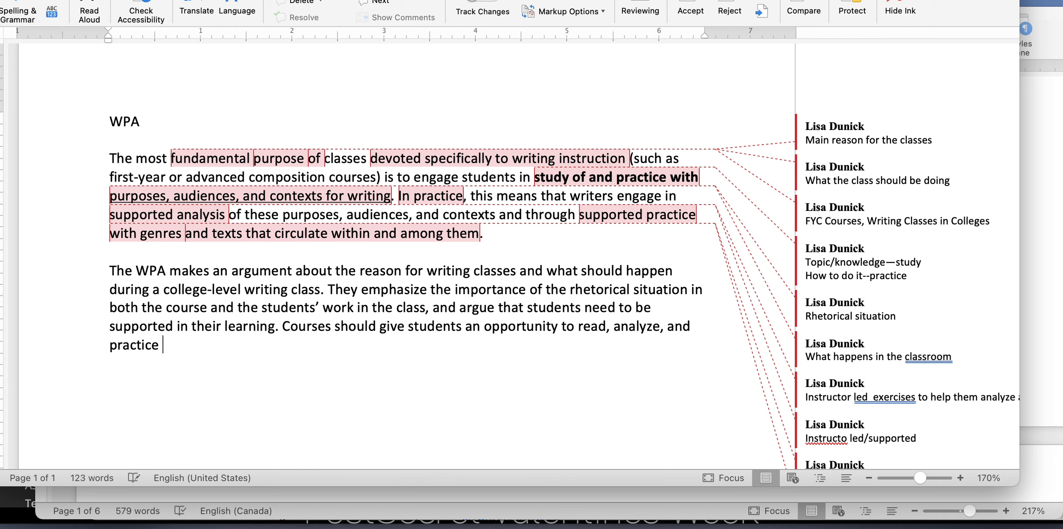
{"action": "type", "text": "wr"}
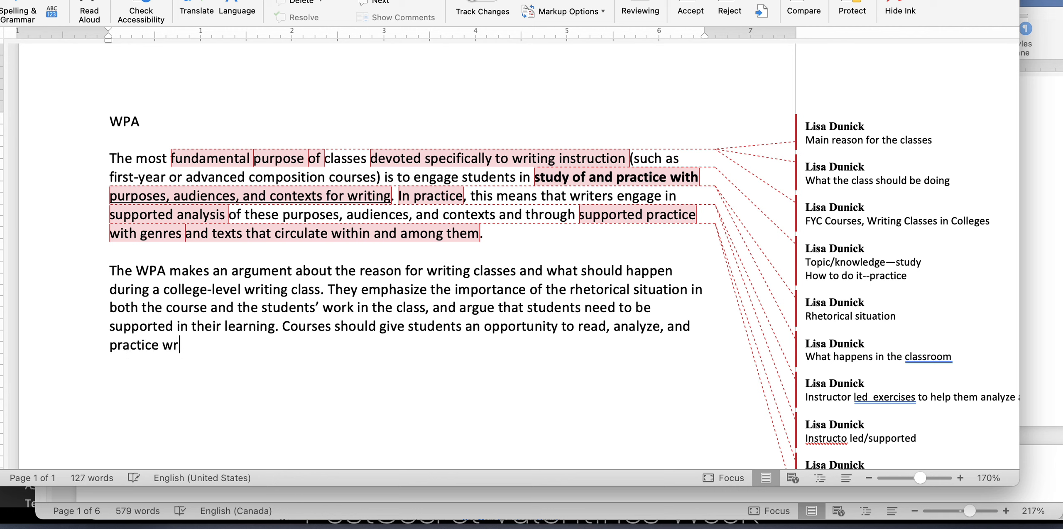
{"action": "type", "text": "ea"}
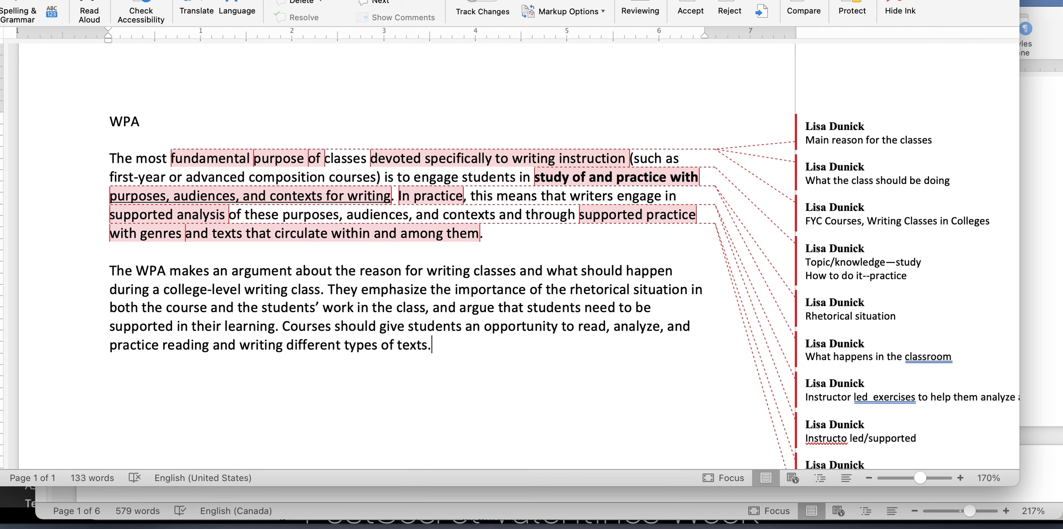
- Select the final sentence and place the cursor to add 'both' before 'reading and writing'
{"action": "left_click_drag", "start_coordinate": [280, 326], "coordinate": [429, 345]}
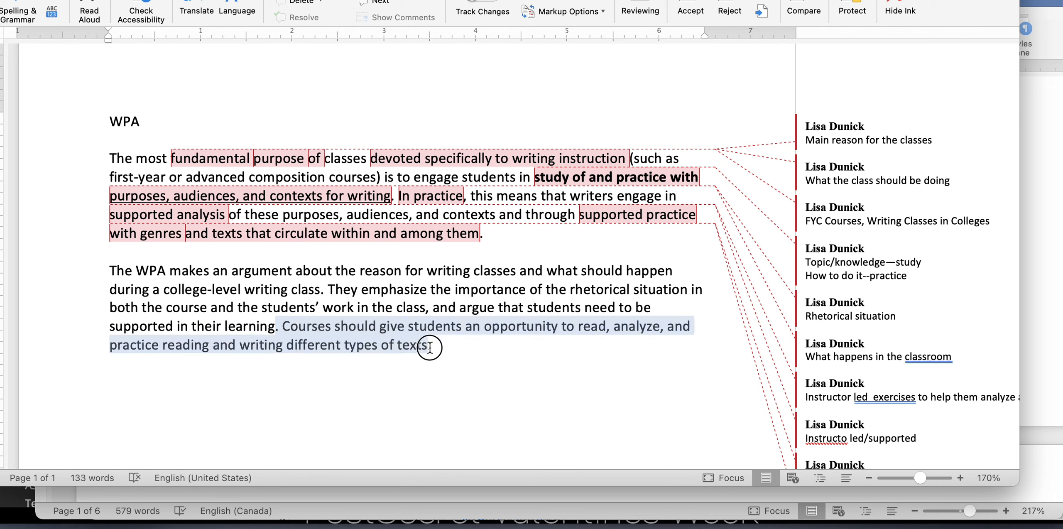
{"action": "left_click", "coordinate": [429, 346]}
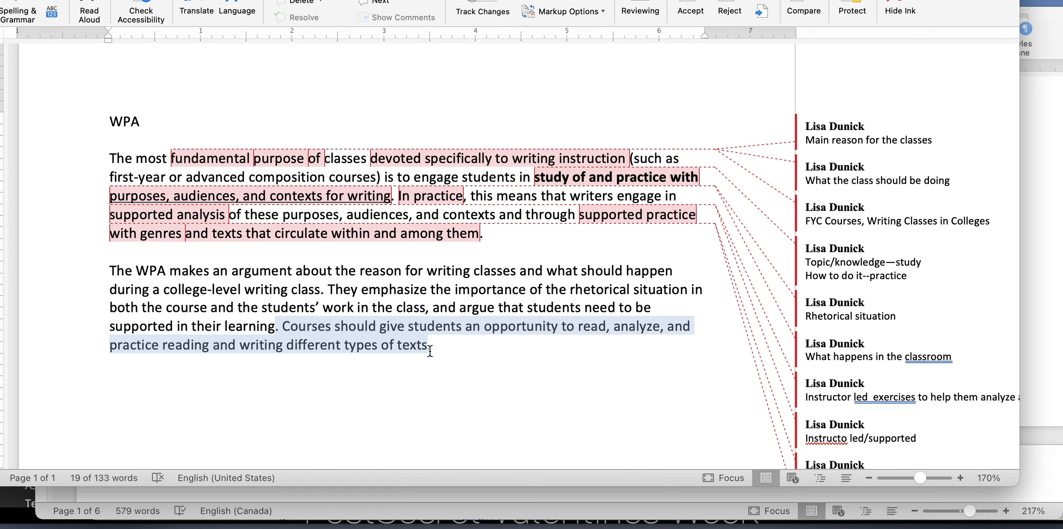
{"action": "mouse_move", "coordinate": [162, 355]}
{"action": "type", "text": " both"}
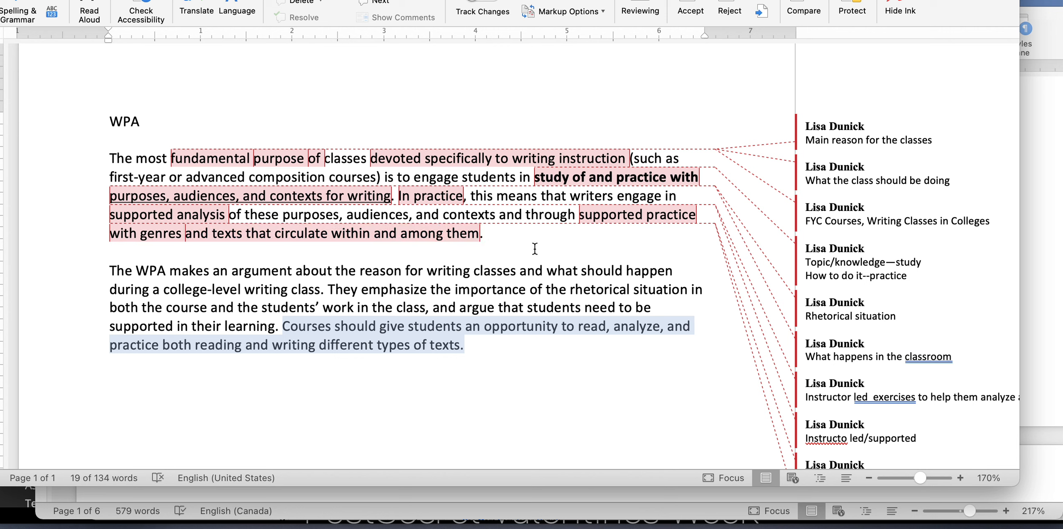
{"action": "mouse_move", "coordinate": [495, 235]}
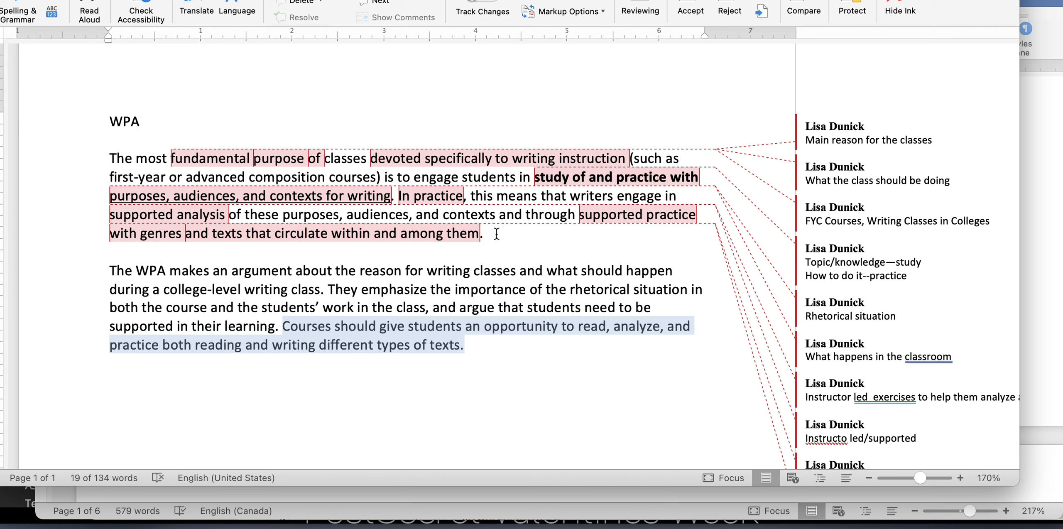
{"action": "mouse_move", "coordinate": [461, 334]}
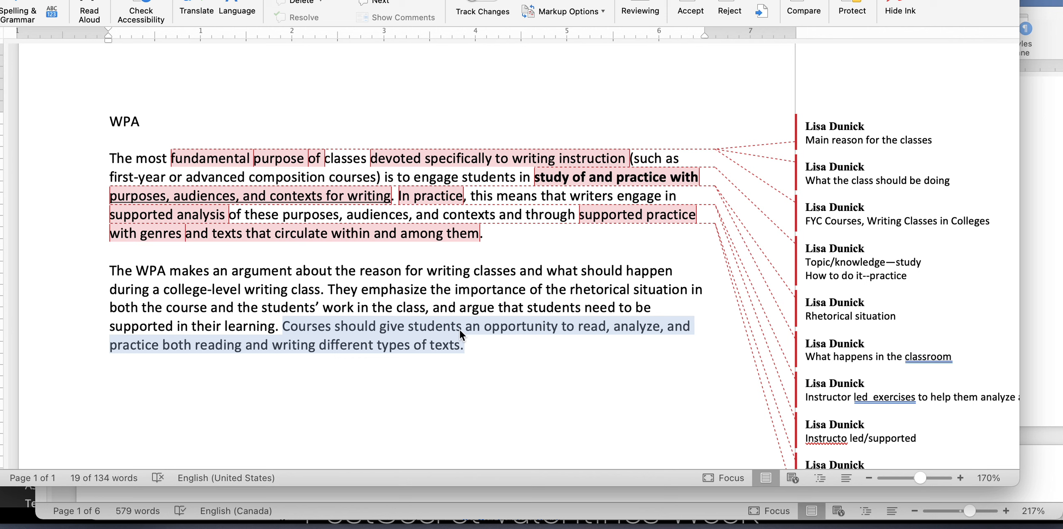
{"action": "mouse_move", "coordinate": [154, 220]}
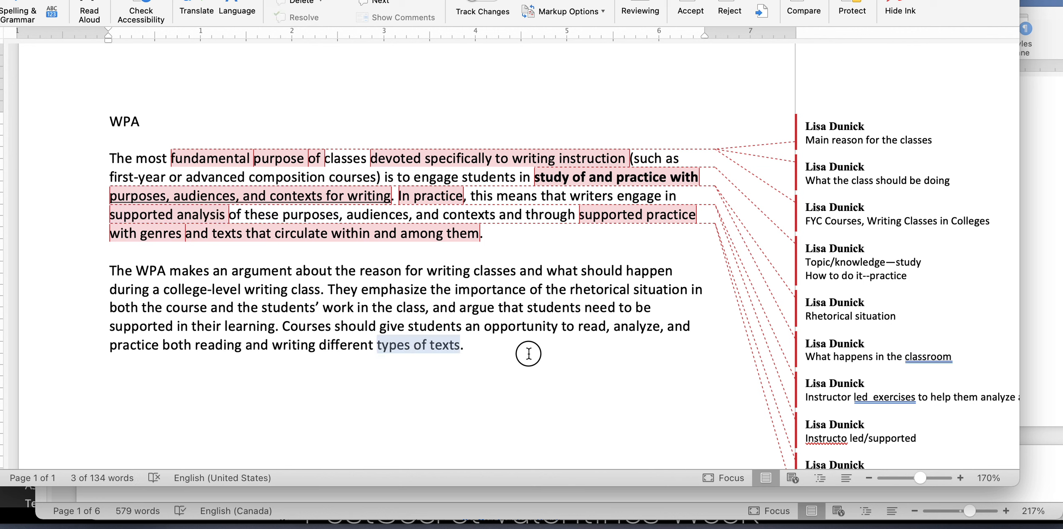
- Insert '(WAP)' before the final period and select the word 'practice' to review
{"action": "left_click", "coordinate": [465, 345]}
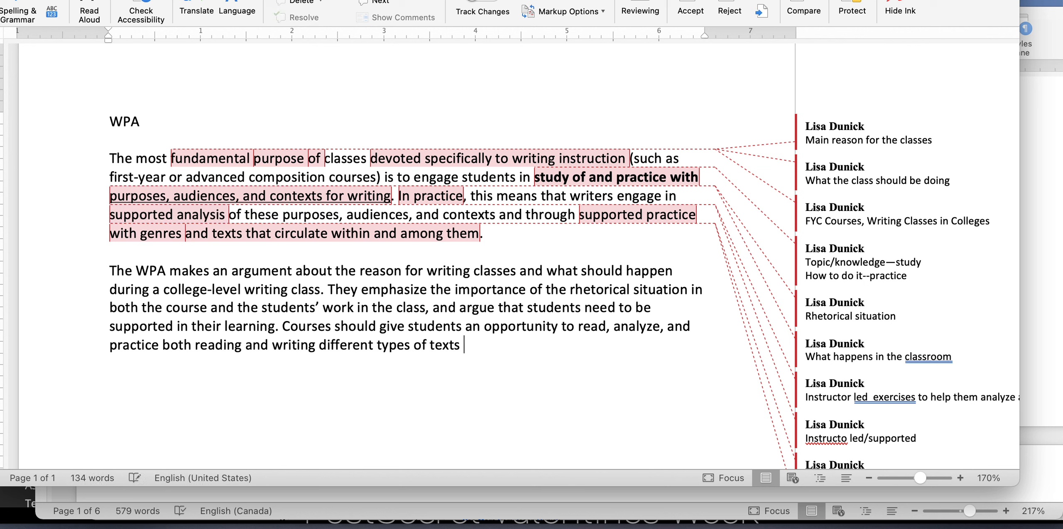
{"action": "type", "text": "(WAP)."}
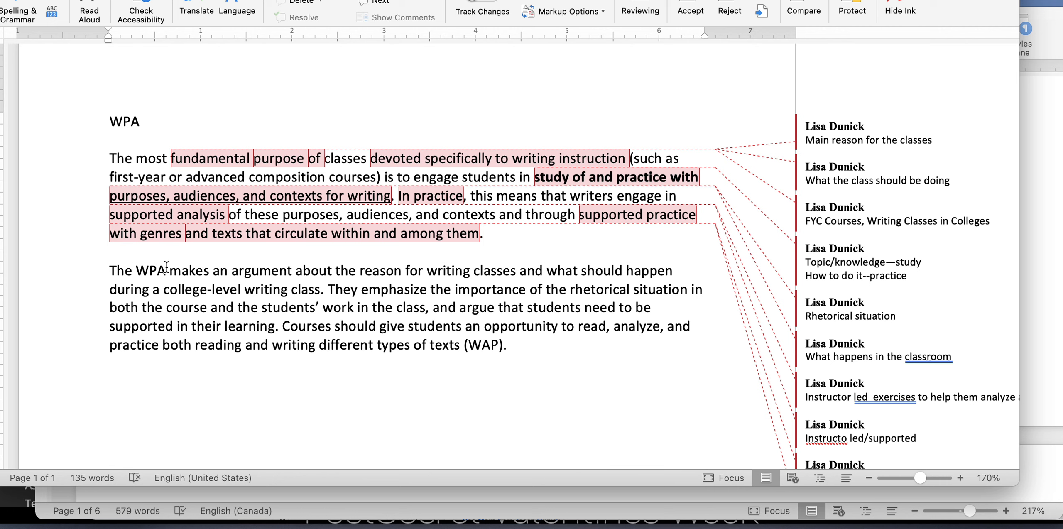
{"action": "mouse_move", "coordinate": [164, 367]}
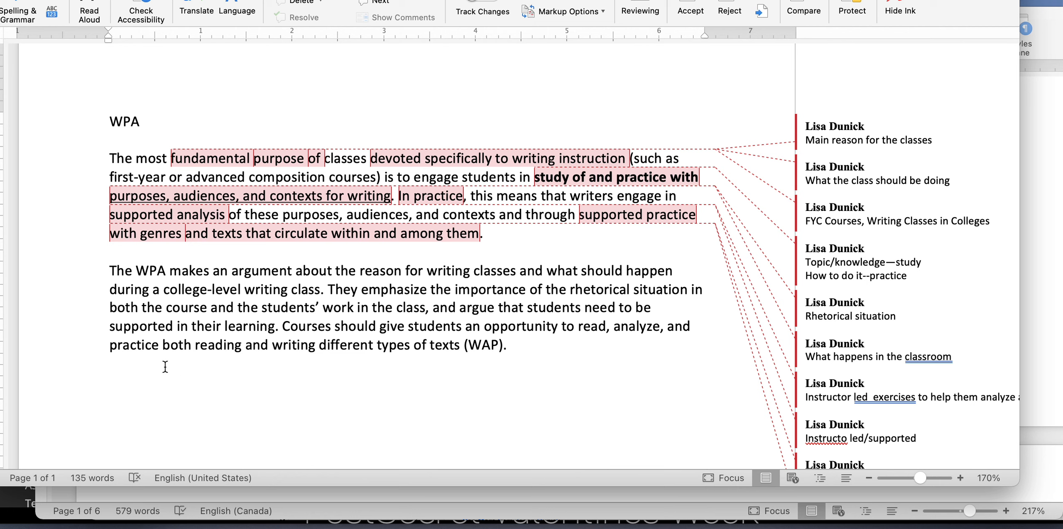
{"action": "double_click", "coordinate": [134, 345]}
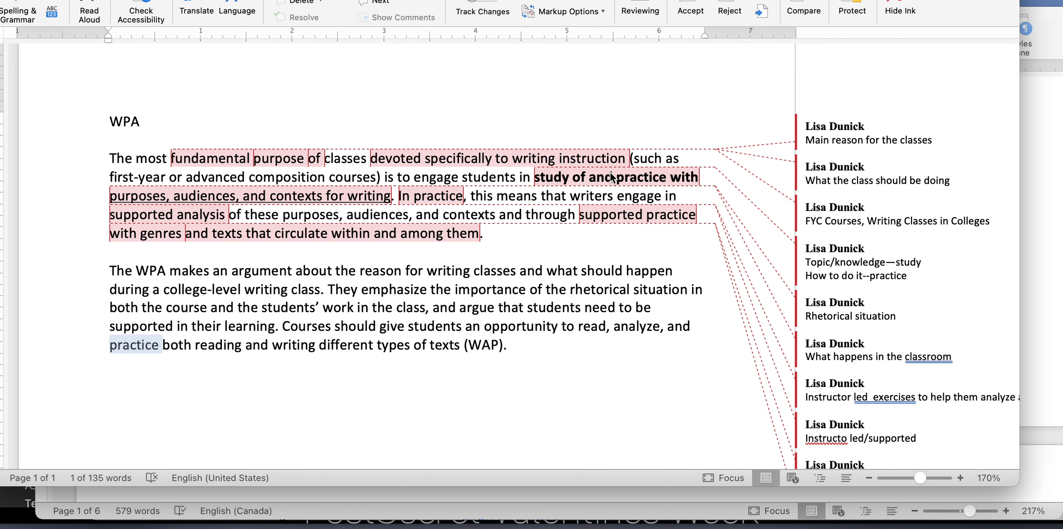
{"action": "mouse_move", "coordinate": [614, 177]}
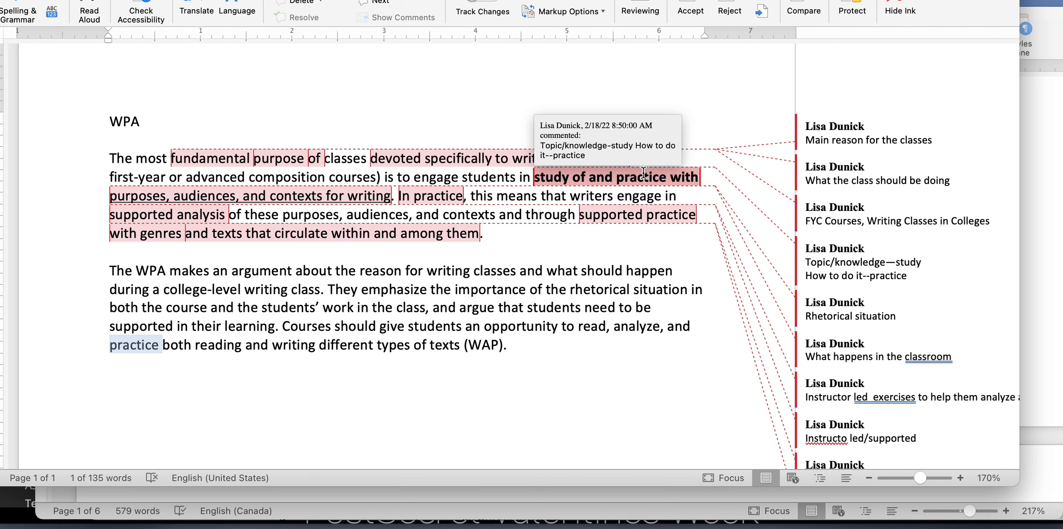